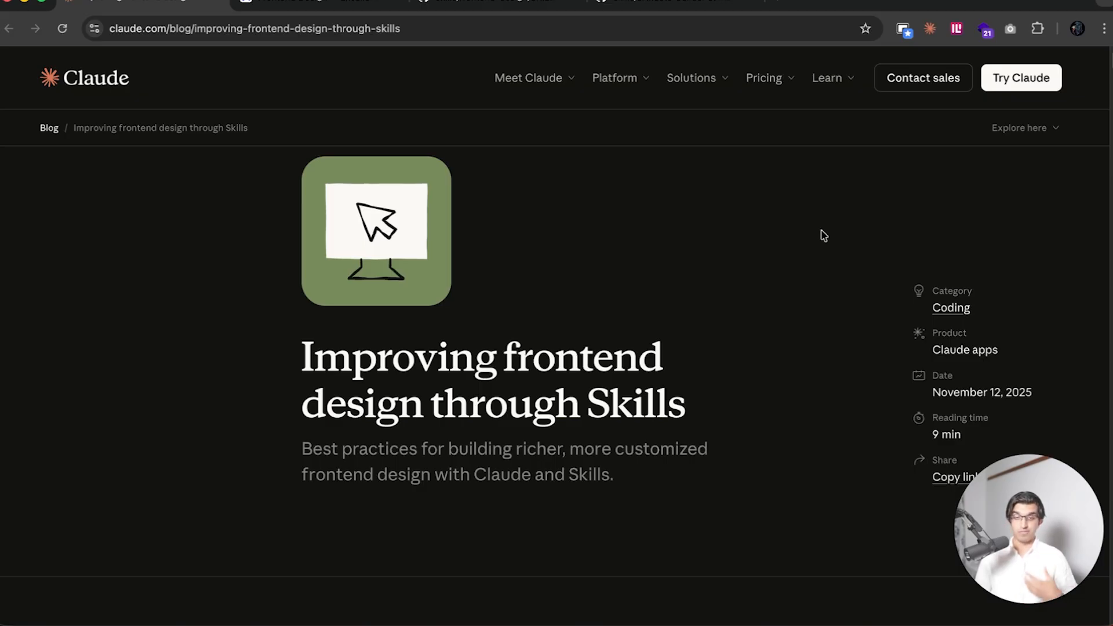
Scroll down CLAUDE.md and select the phrase about safe design choices
{"action": "scroll", "scroll_direction": "down", "scroll_amount": 3}
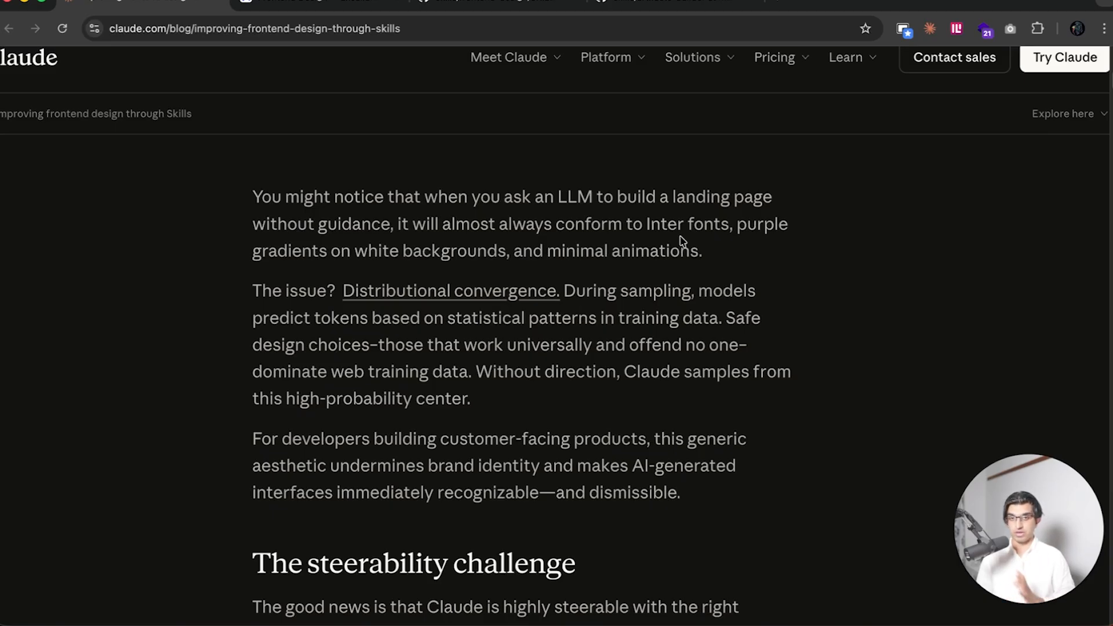
{"action": "scroll", "scroll_direction": "down", "scroll_amount": 3}
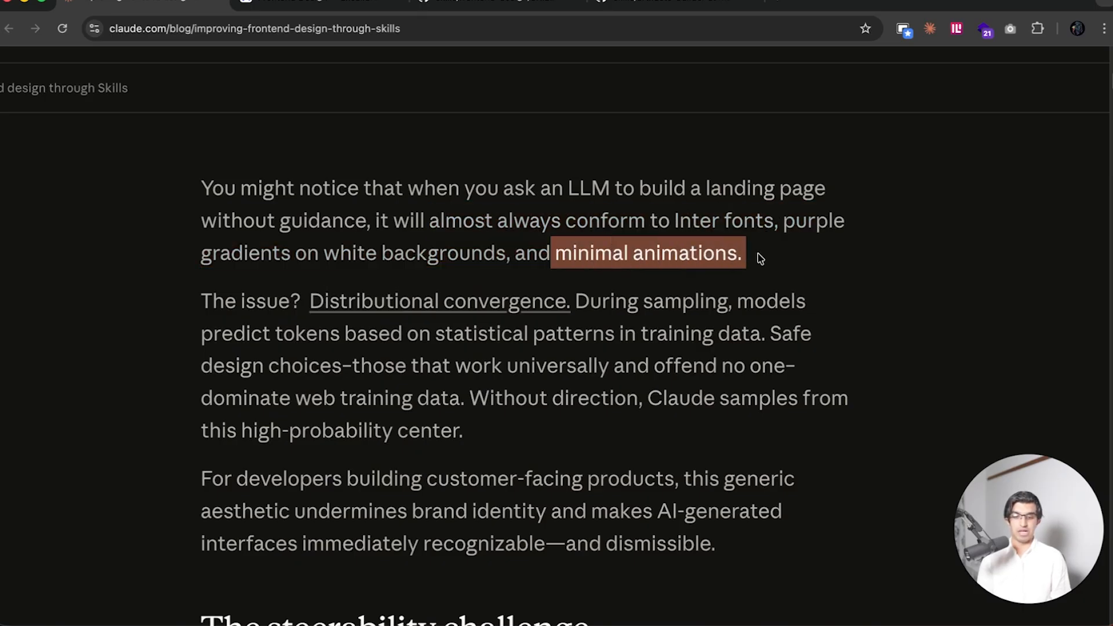
{"action": "scroll", "scroll_direction": "down", "scroll_amount": 3}
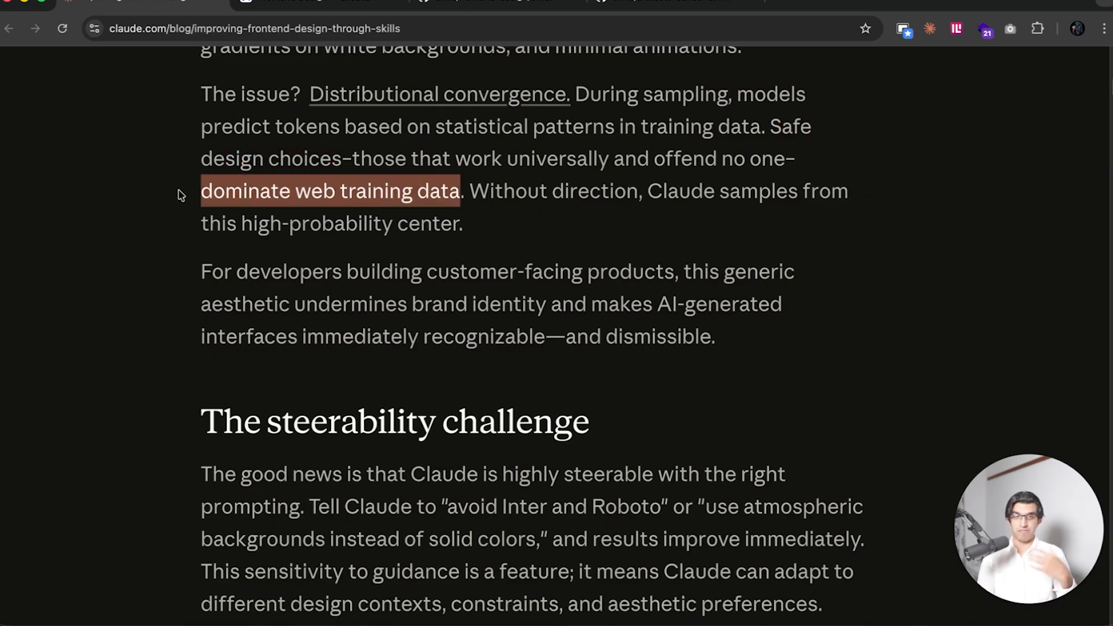
{"action": "scroll", "scroll_direction": "down", "scroll_amount": 3}
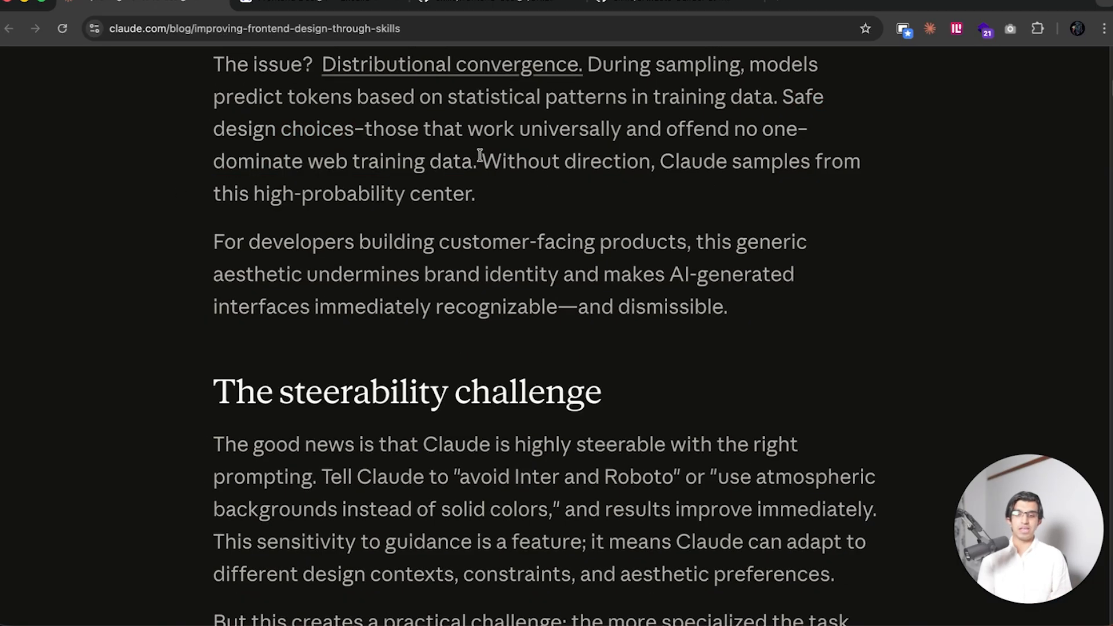
{"action": "left_click_drag", "start_coordinate": [481, 160], "coordinate": [812, 160]}
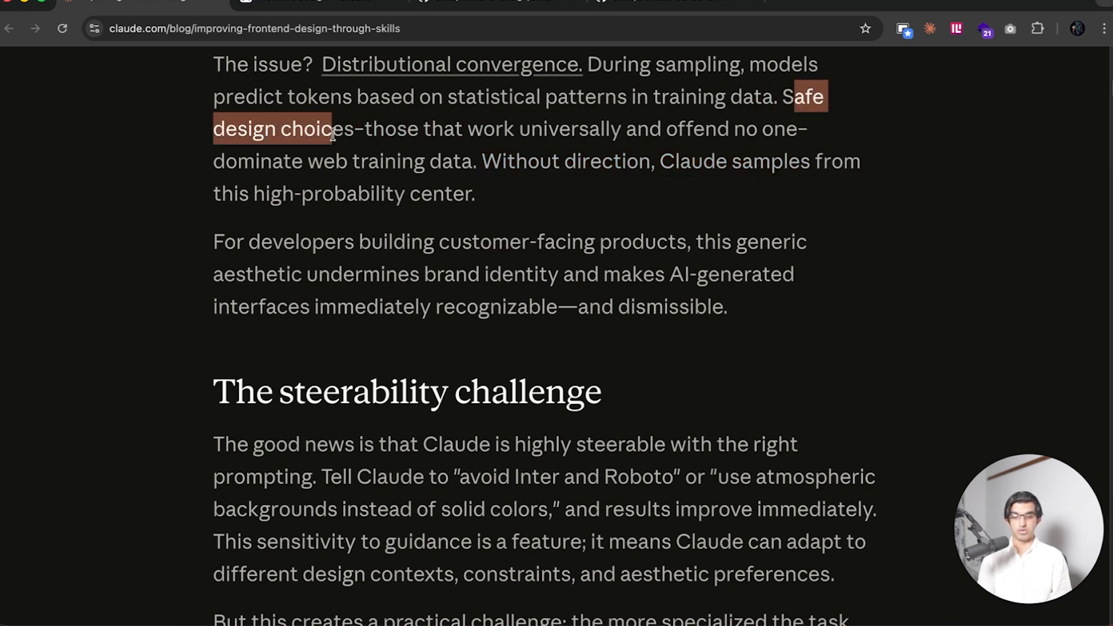
Continue to the section on typography principles, color theory and animation, selecting that passage
{"action": "scroll", "scroll_direction": "down", "scroll_amount": 3}
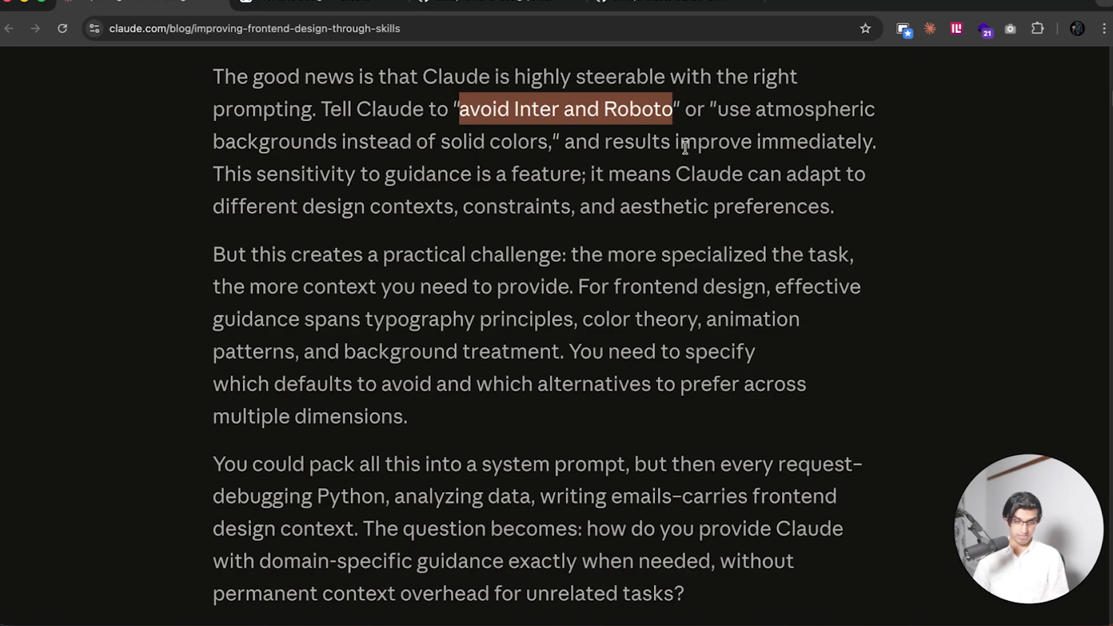
{"action": "scroll", "scroll_direction": "down", "scroll_amount": 3}
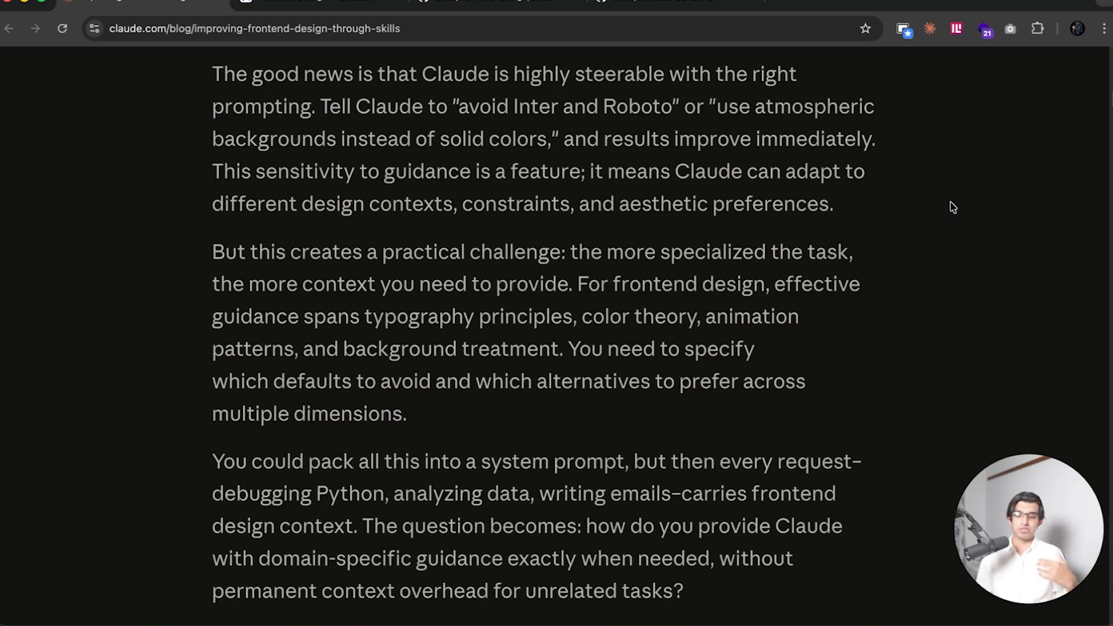
{"action": "scroll", "scroll_direction": "down", "scroll_amount": 3}
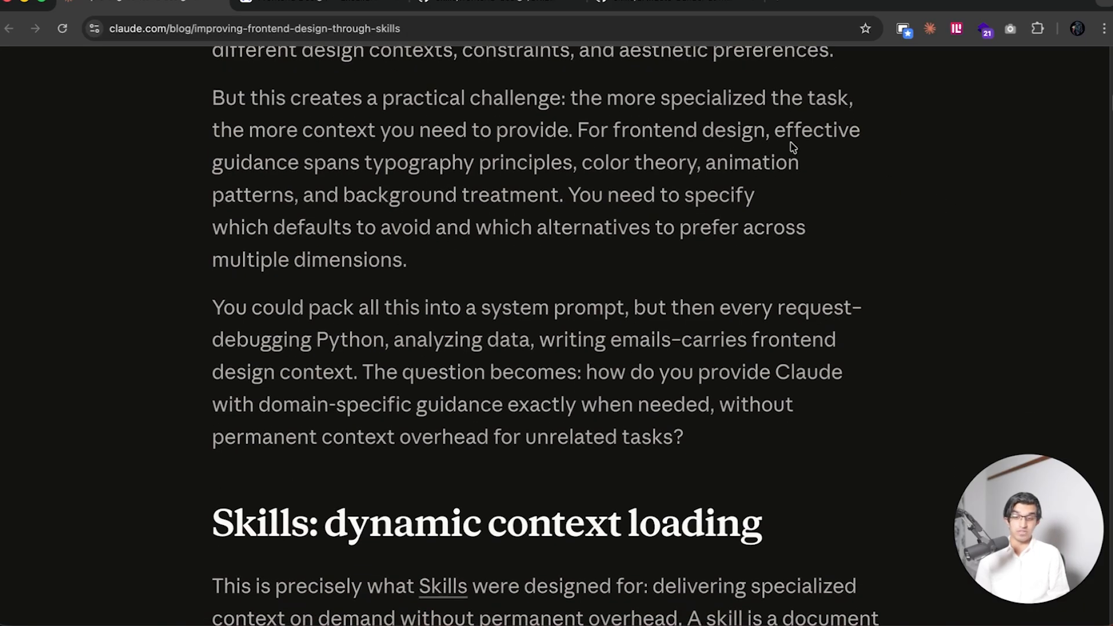
{"action": "mouse_move", "coordinate": [371, 170]}
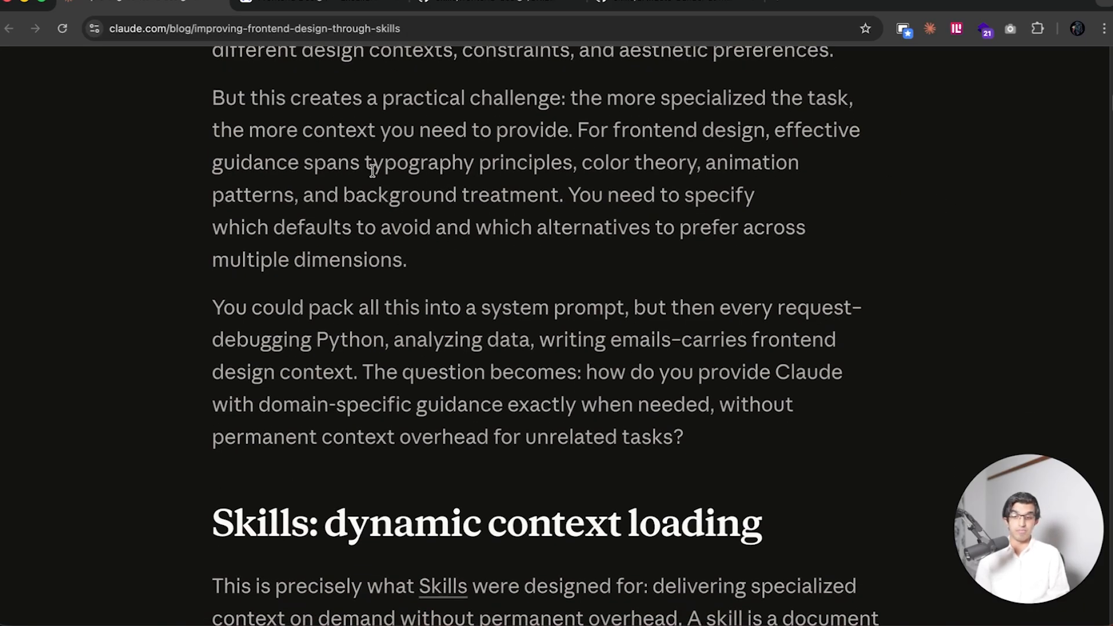
{"action": "left_click_drag", "start_coordinate": [364, 163], "coordinate": [789, 162]}
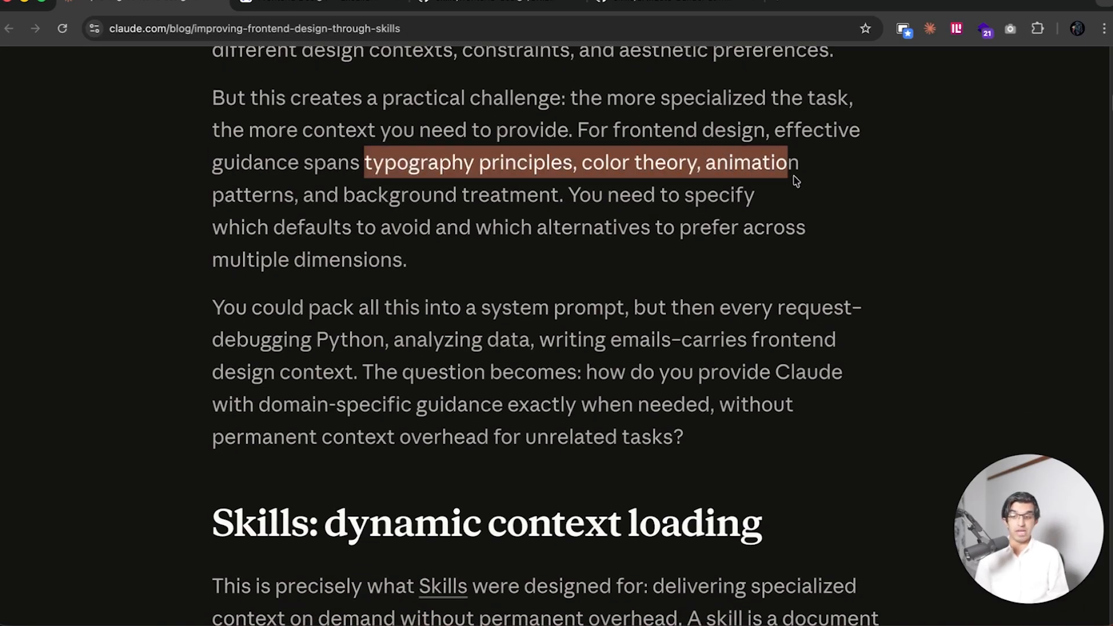
{"action": "left_click_drag", "start_coordinate": [790, 162], "coordinate": [559, 195]}
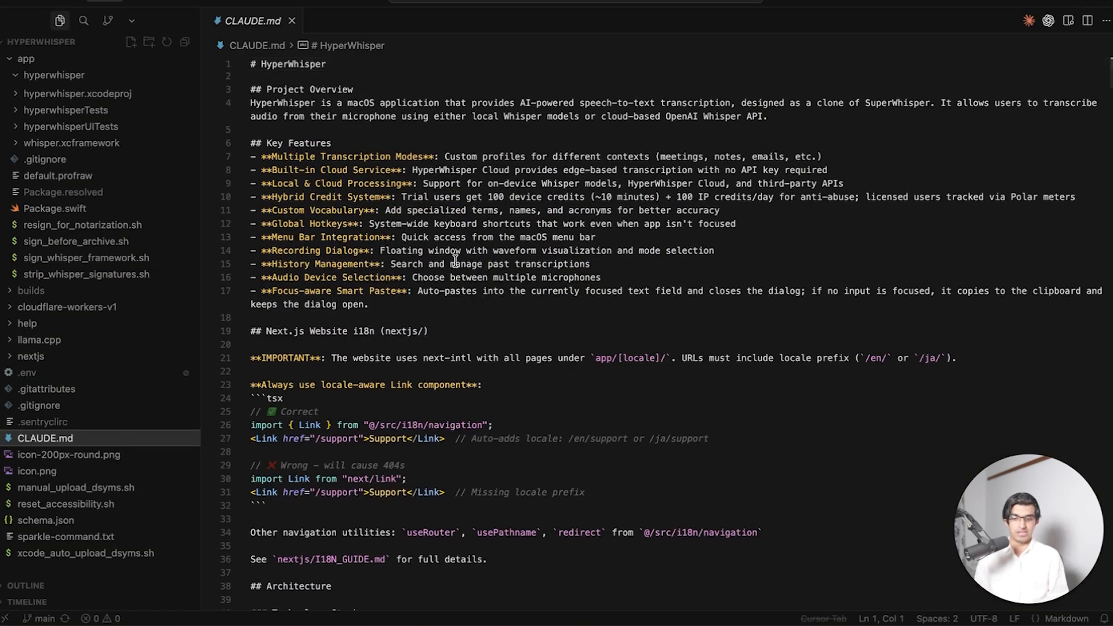
{"action": "scroll", "scroll_direction": "down", "scroll_amount": 3}
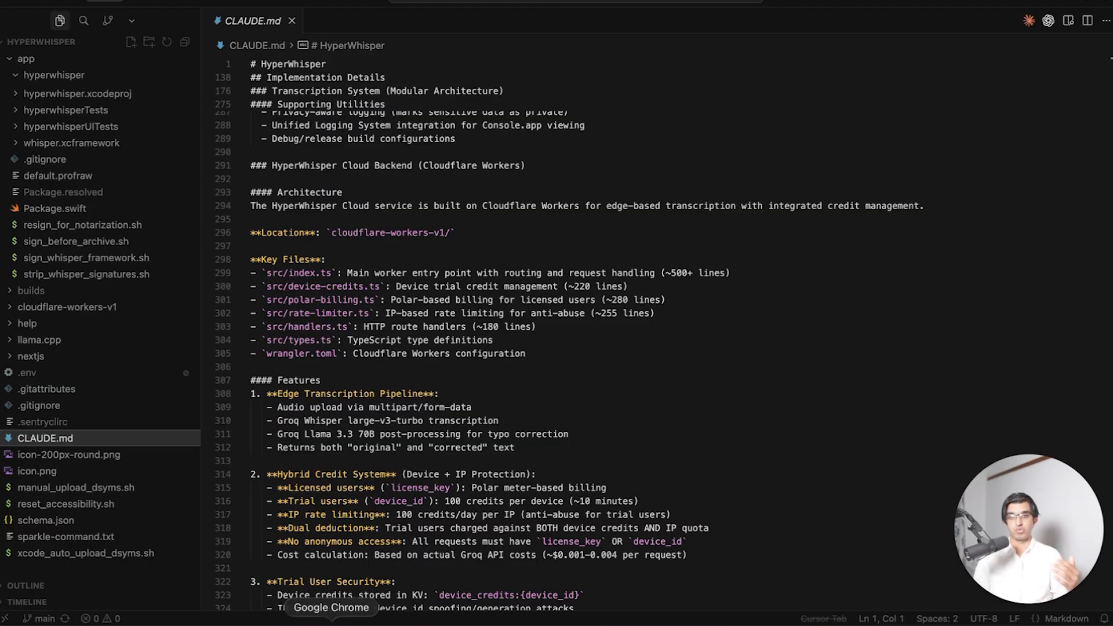
Return to the Claude blog article and select the sentences on domain guidance and specialized context on demand
{"action": "left_click", "coordinate": [329, 606]}
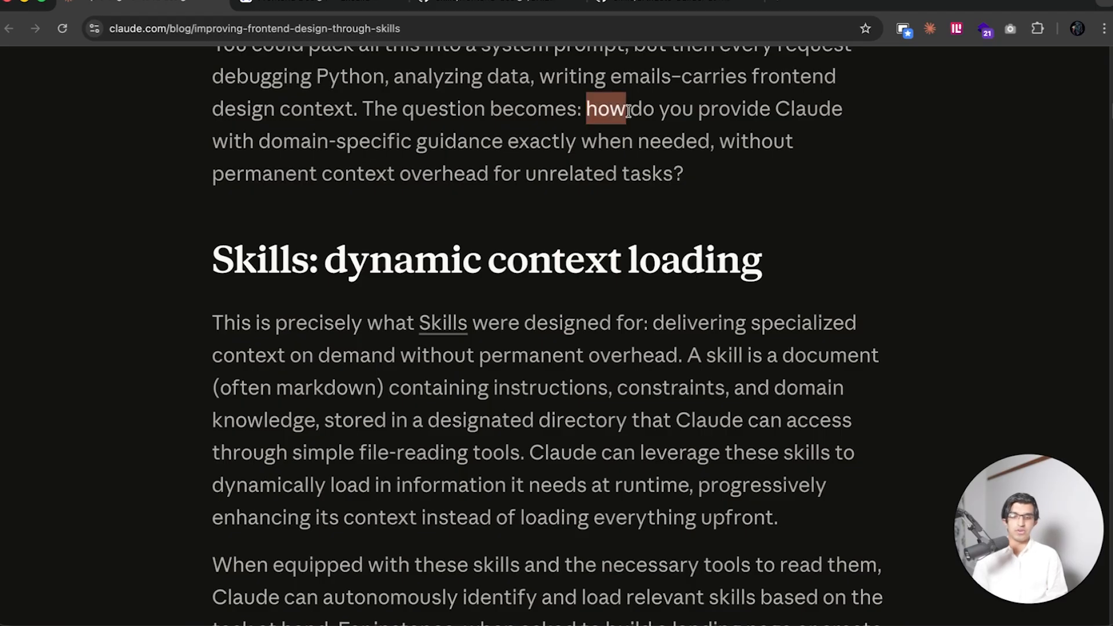
{"action": "left_click_drag", "start_coordinate": [625, 109], "coordinate": [793, 140]}
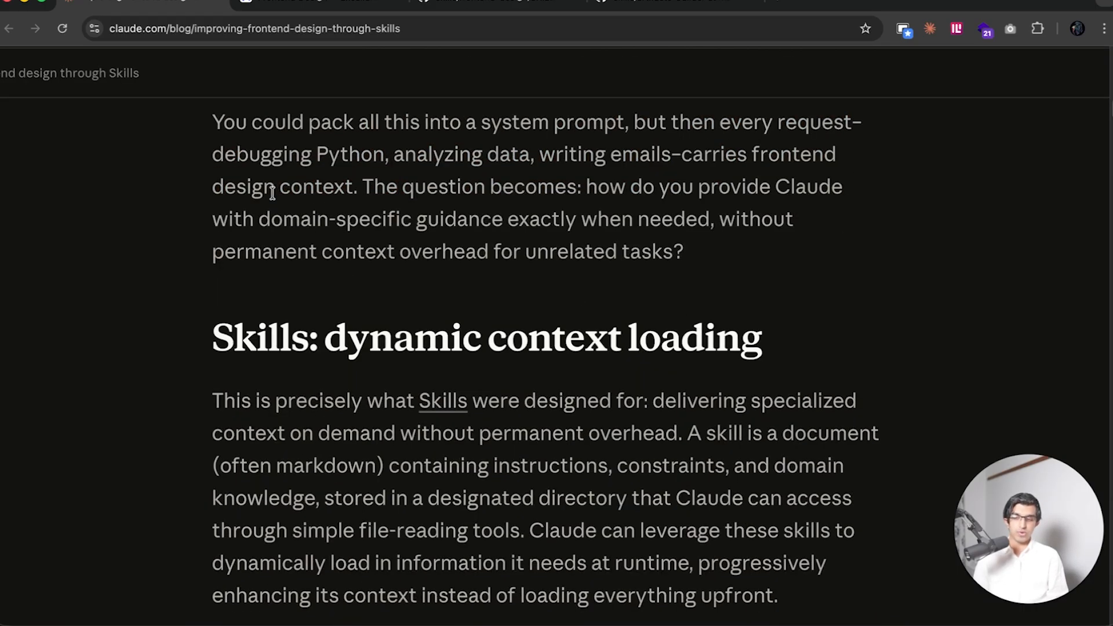
{"action": "left_click_drag", "start_coordinate": [212, 154], "coordinate": [390, 155]}
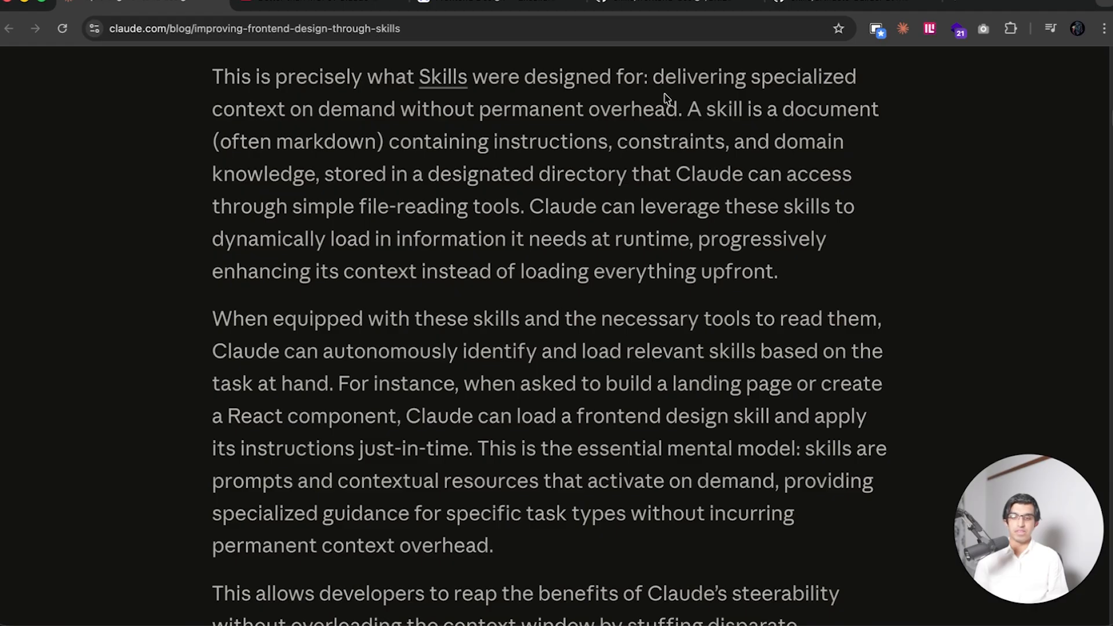
{"action": "left_click_drag", "start_coordinate": [654, 76], "coordinate": [397, 109]}
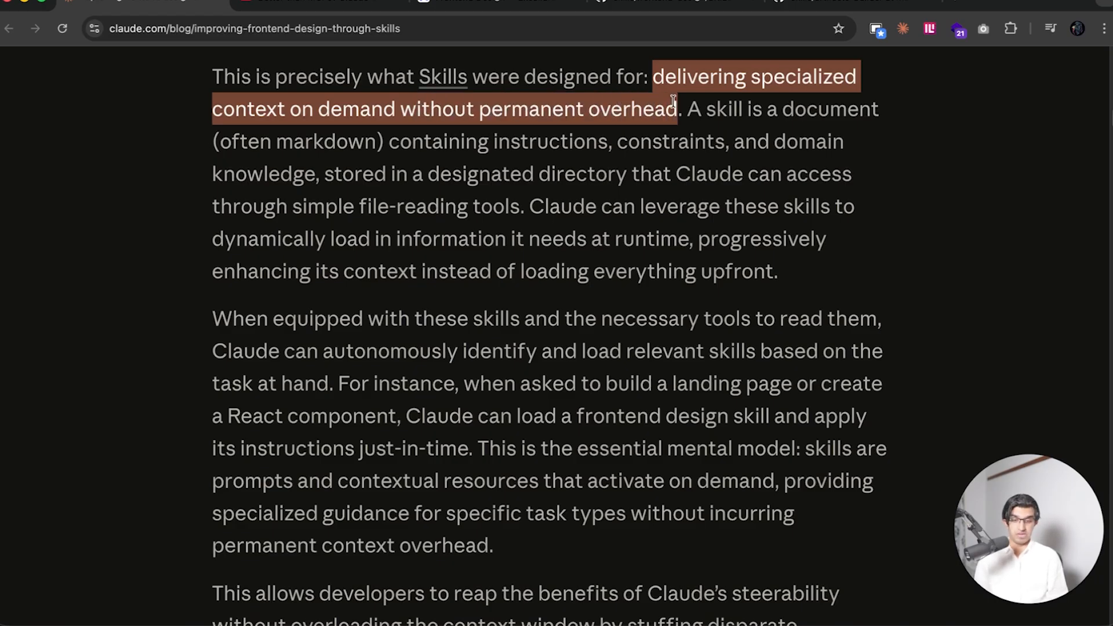
Scroll to 'Skills: dynamic context loading' and select the skills mental-model sentence about on-demand prompts and resources
{"action": "scroll", "scroll_direction": "down", "scroll_amount": 3}
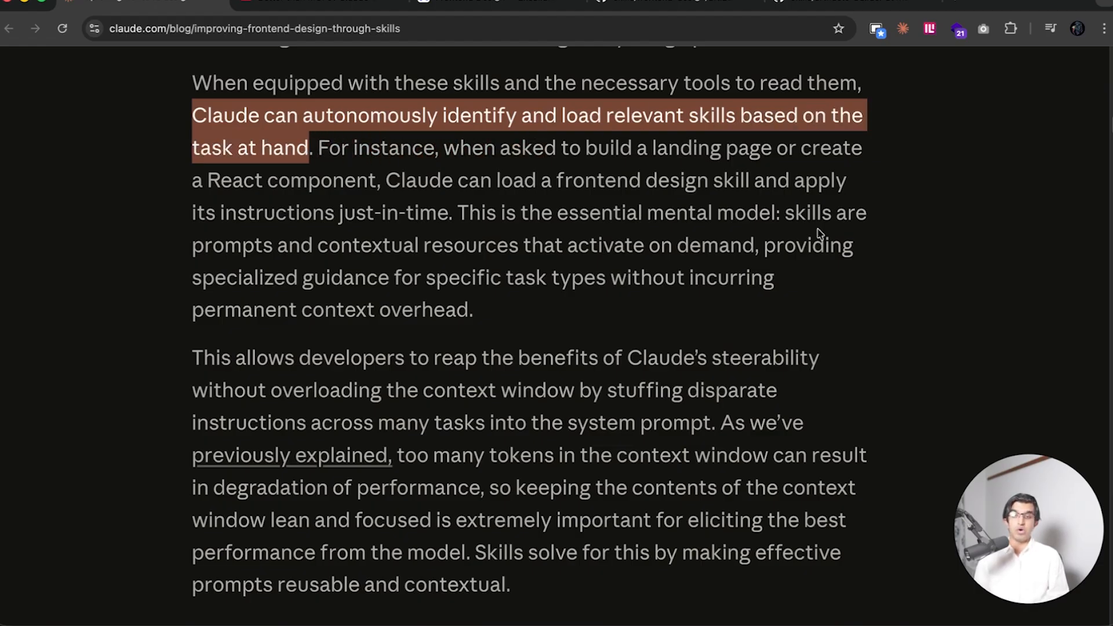
{"action": "mouse_move", "coordinate": [930, 244]}
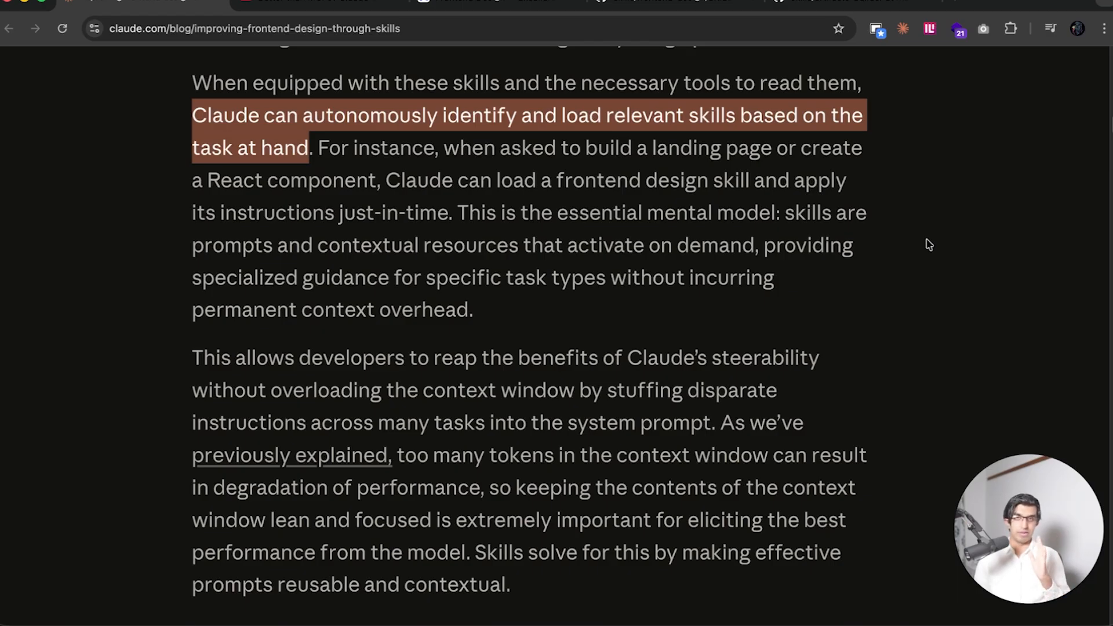
{"action": "scroll", "scroll_direction": "down", "scroll_amount": 3}
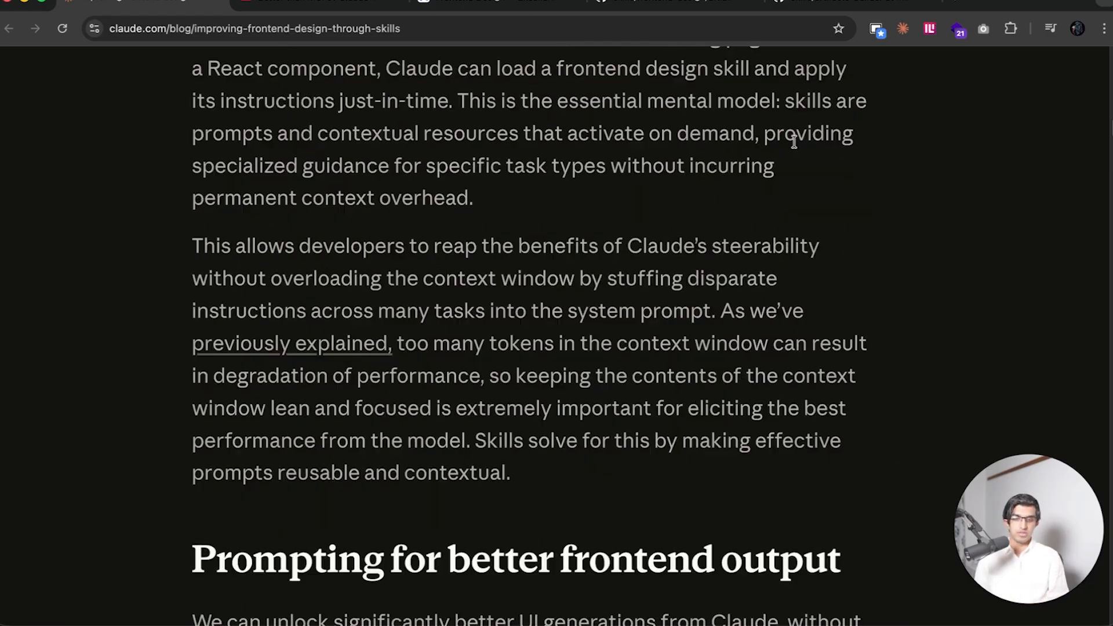
{"action": "double_click", "coordinate": [796, 100]}
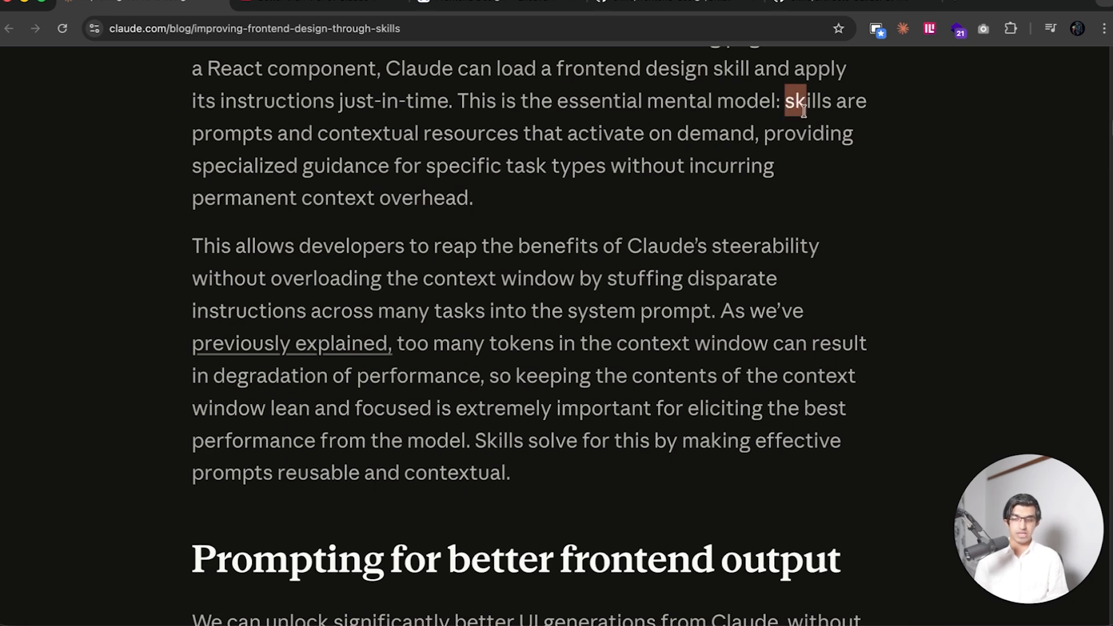
{"action": "left_click_drag", "start_coordinate": [786, 100], "coordinate": [744, 133]}
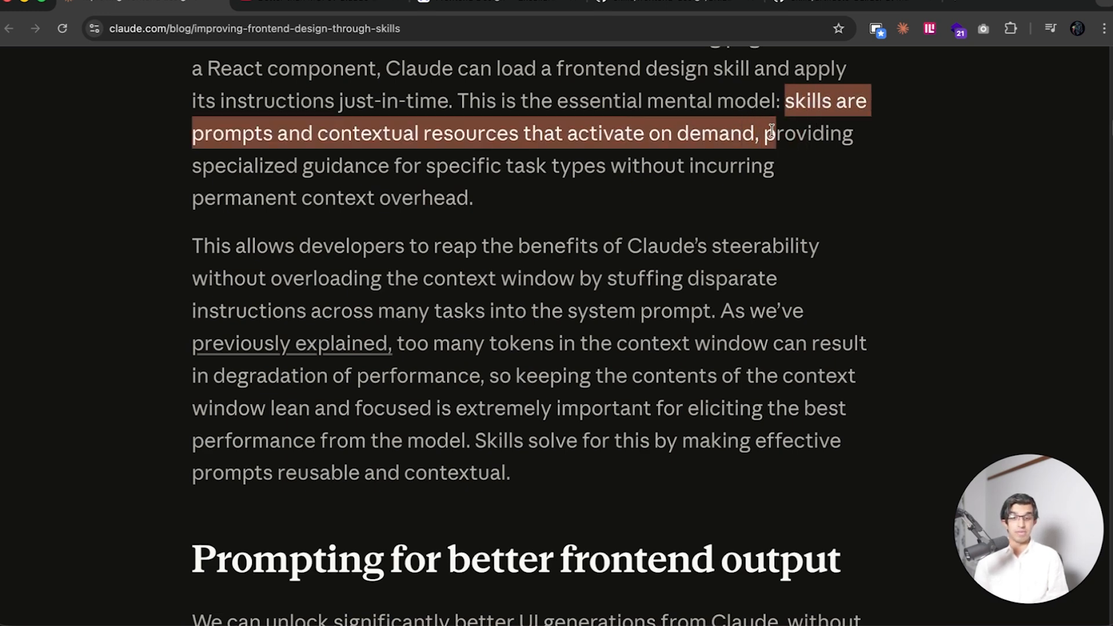
{"action": "left_click_drag", "start_coordinate": [770, 133], "coordinate": [608, 165]}
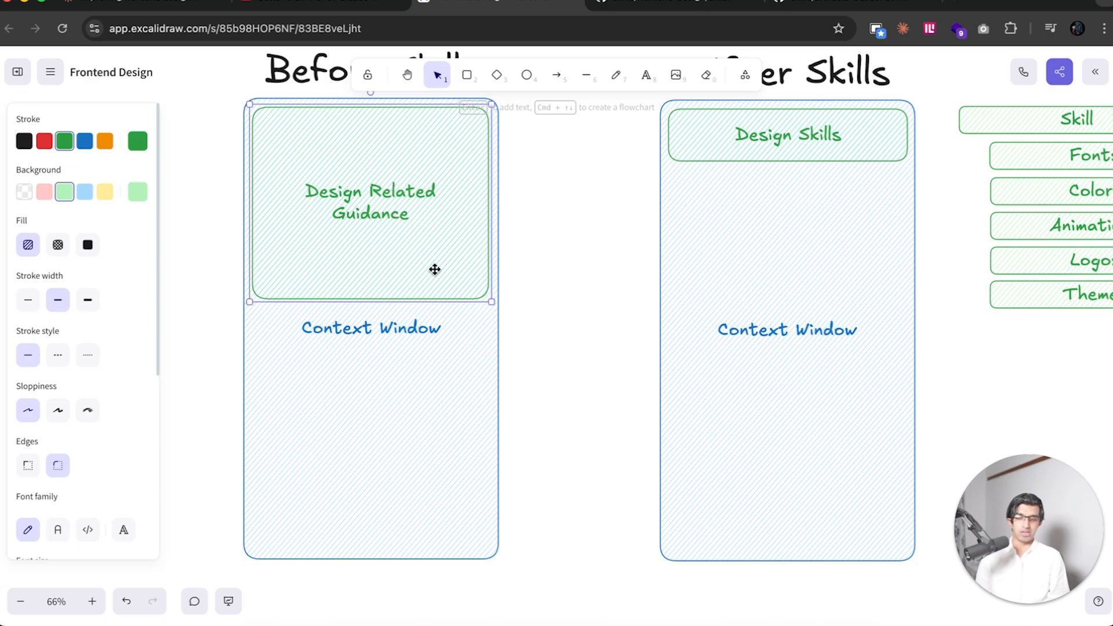
{"action": "left_click_drag", "start_coordinate": [491, 301], "coordinate": [493, 217]}
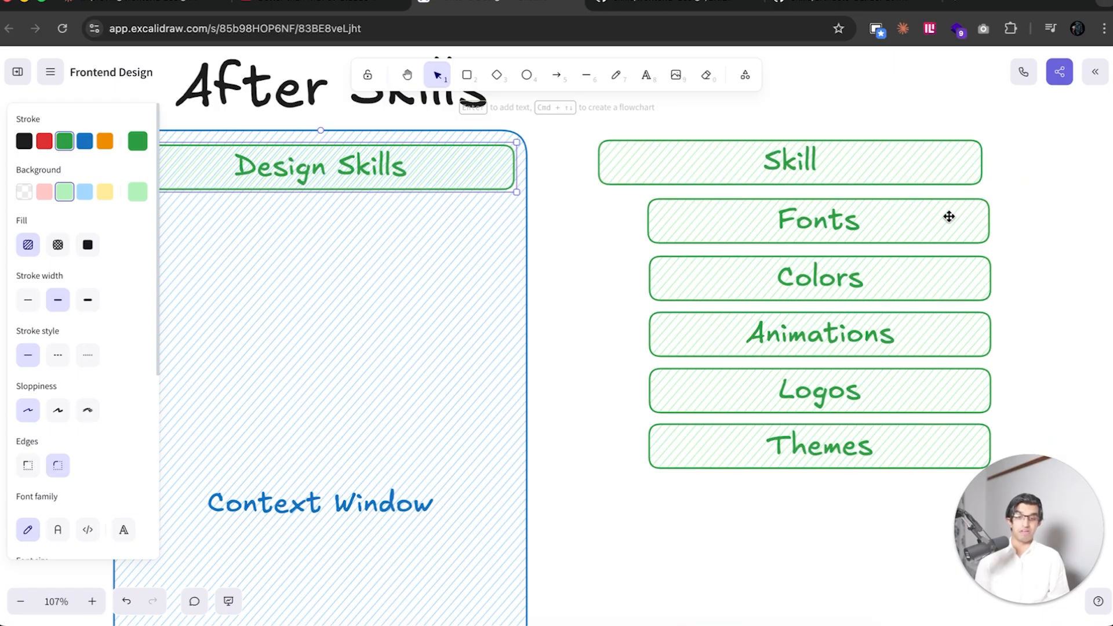
{"action": "left_click", "coordinate": [819, 334]}
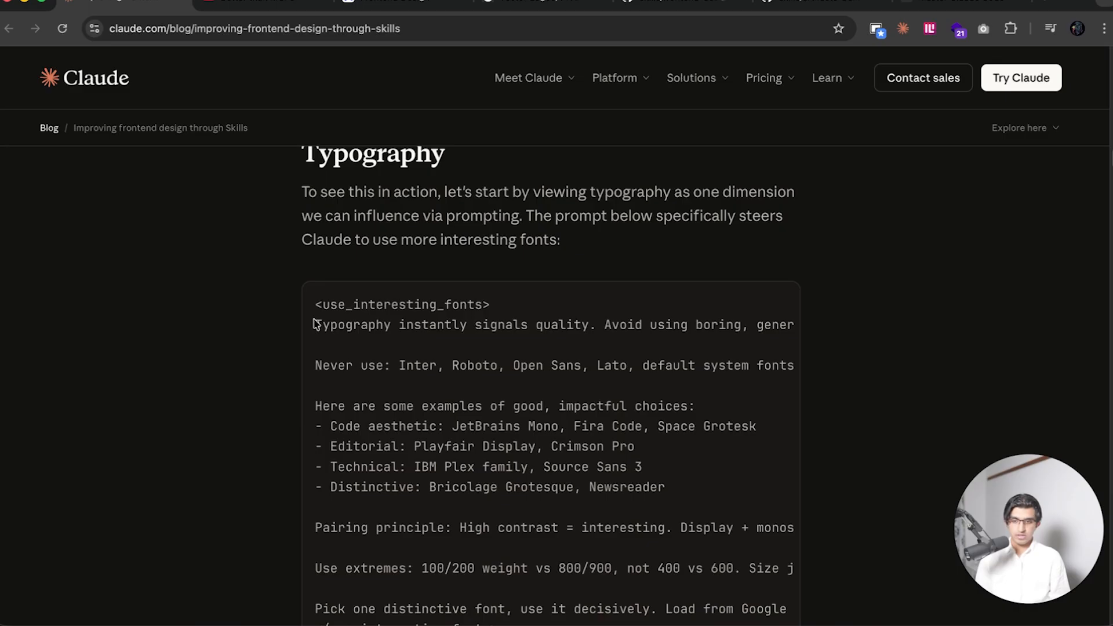
{"action": "scroll", "scroll_direction": "down", "scroll_amount": 3}
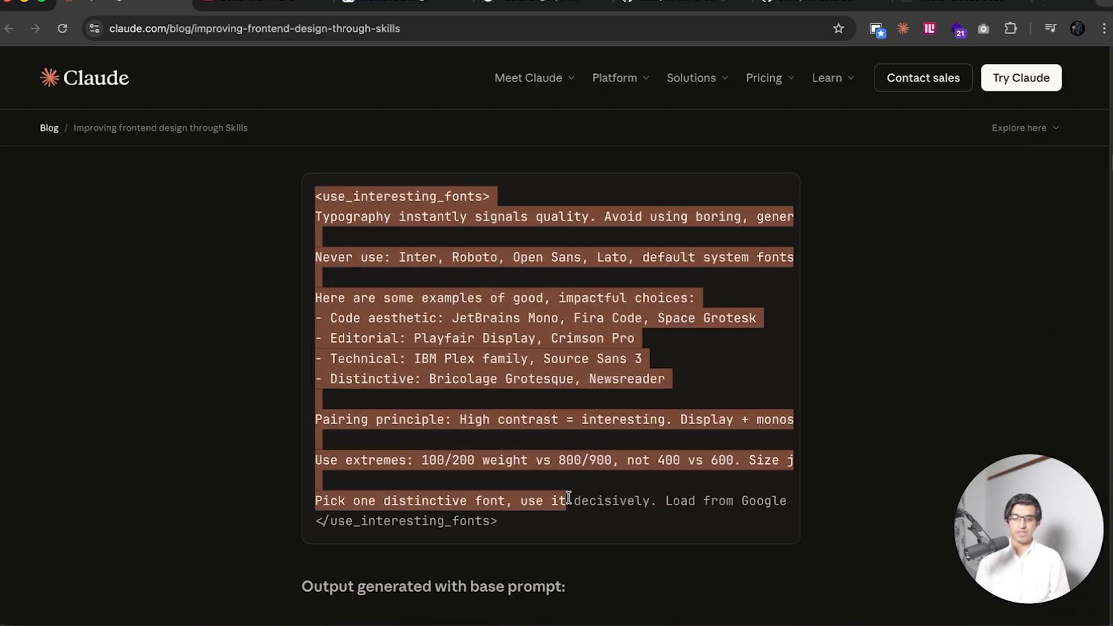
{"action": "left_click", "coordinate": [573, 530]}
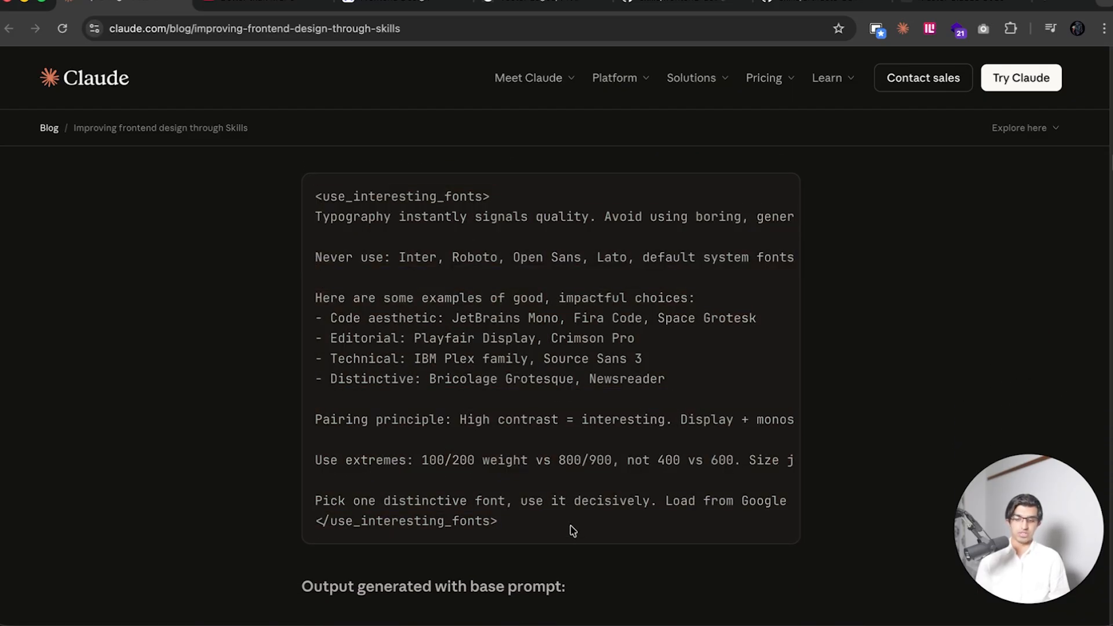
{"action": "scroll", "scroll_direction": "down", "scroll_amount": 3}
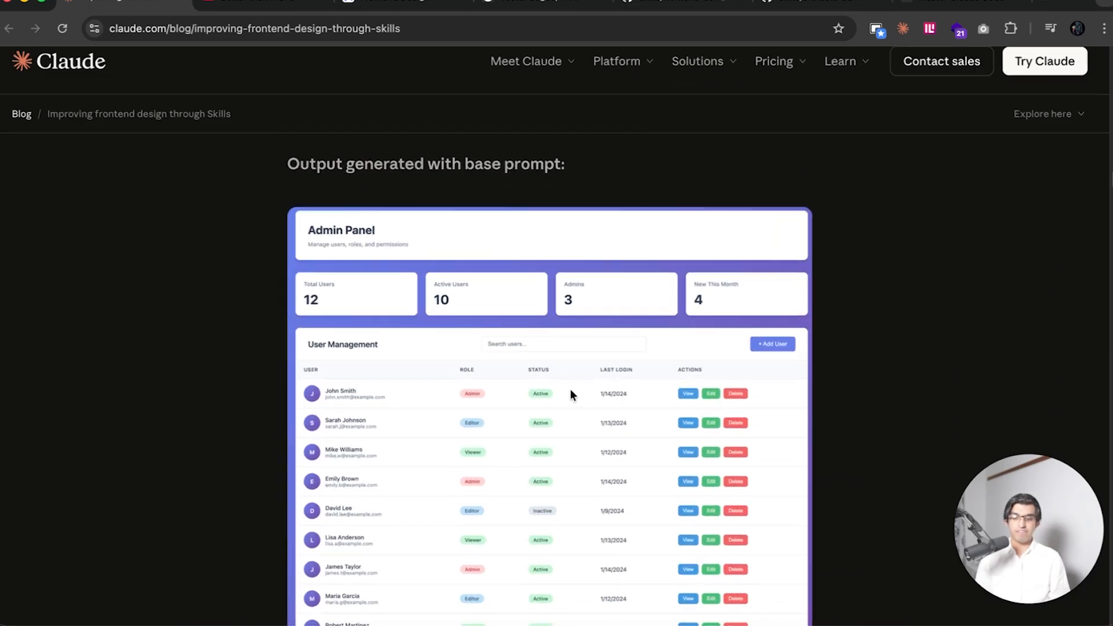
{"action": "scroll", "scroll_direction": "down", "scroll_amount": 3}
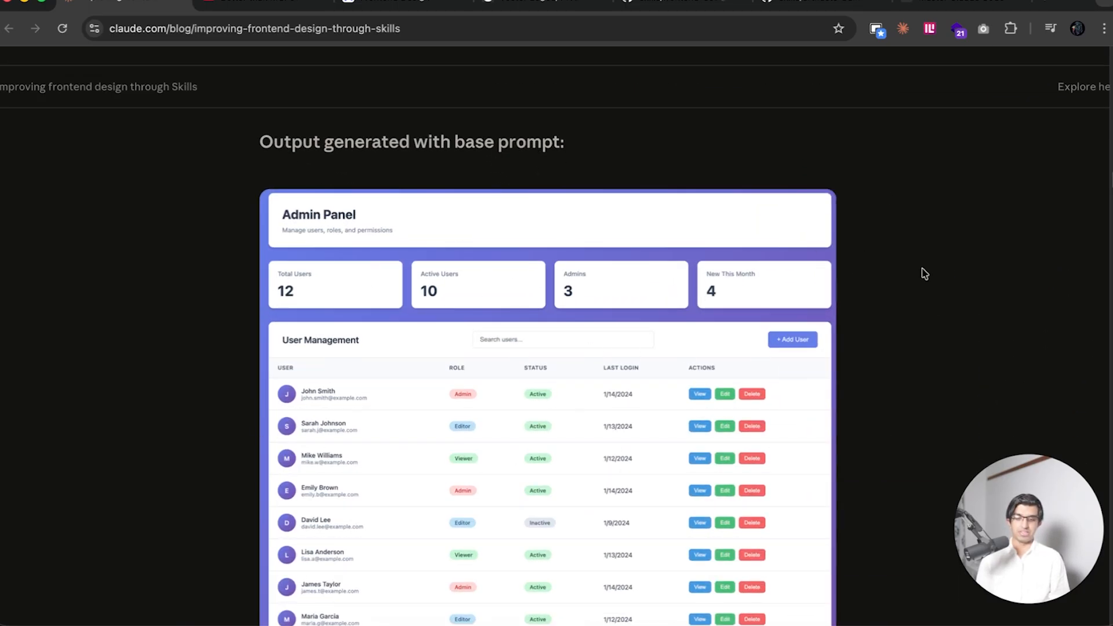
{"action": "scroll", "scroll_direction": "down", "scroll_amount": 3}
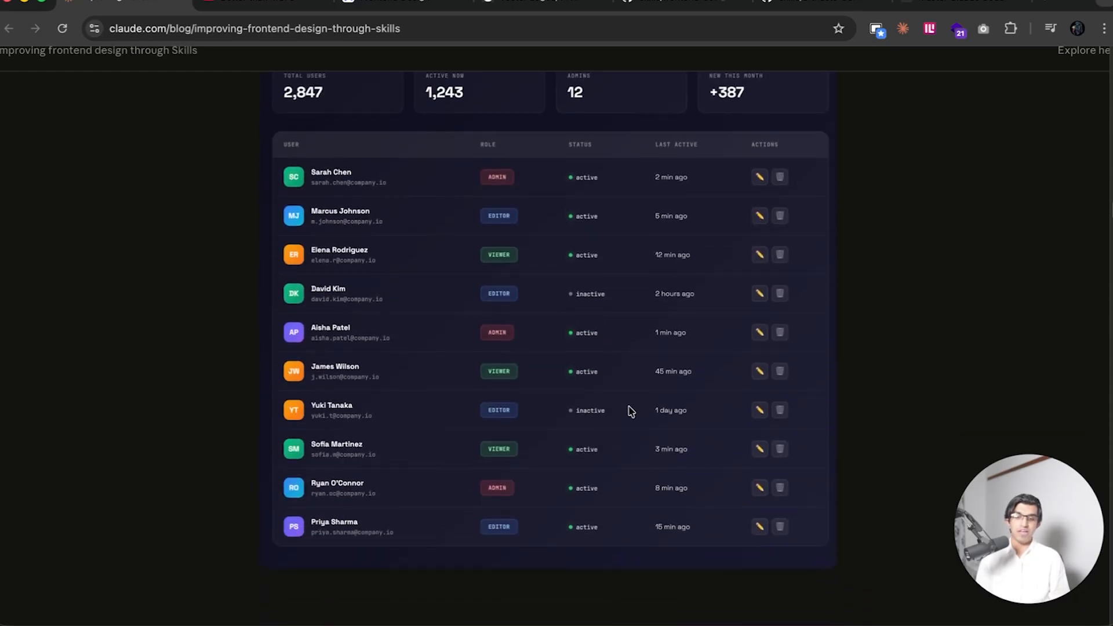
{"action": "scroll", "scroll_direction": "down", "scroll_amount": 3}
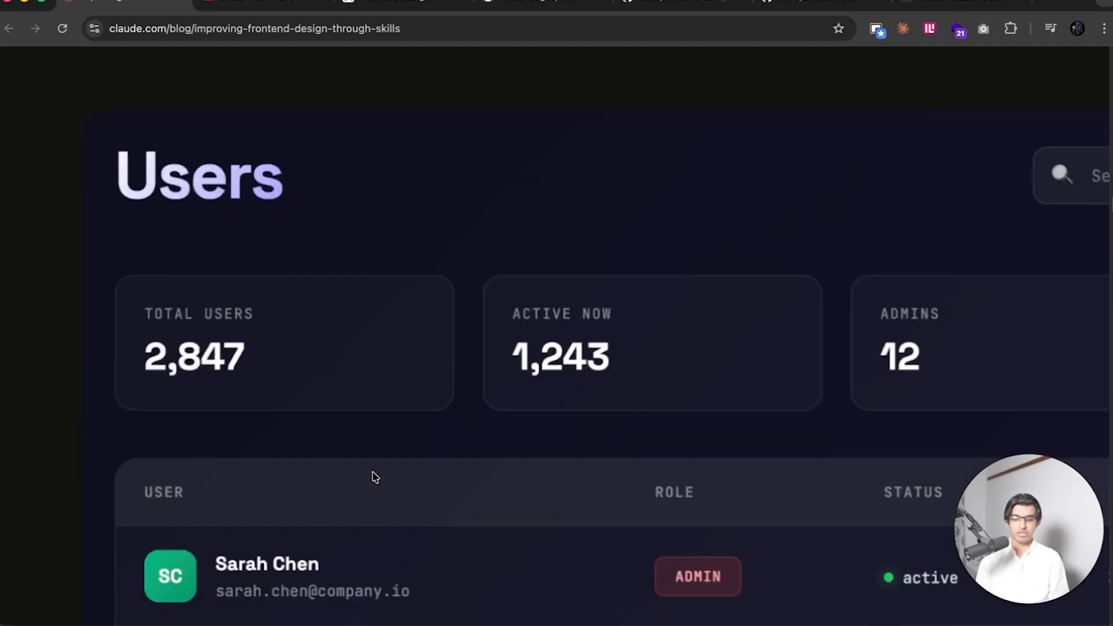
{"action": "scroll", "scroll_direction": "down", "scroll_amount": 3}
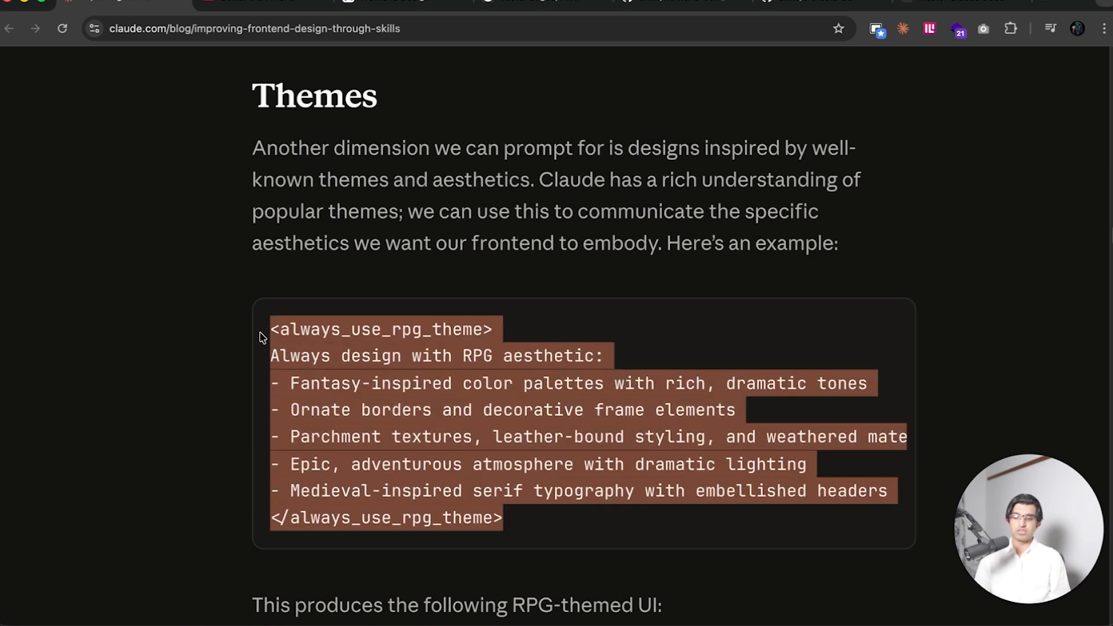
{"action": "scroll", "scroll_direction": "down", "scroll_amount": 3}
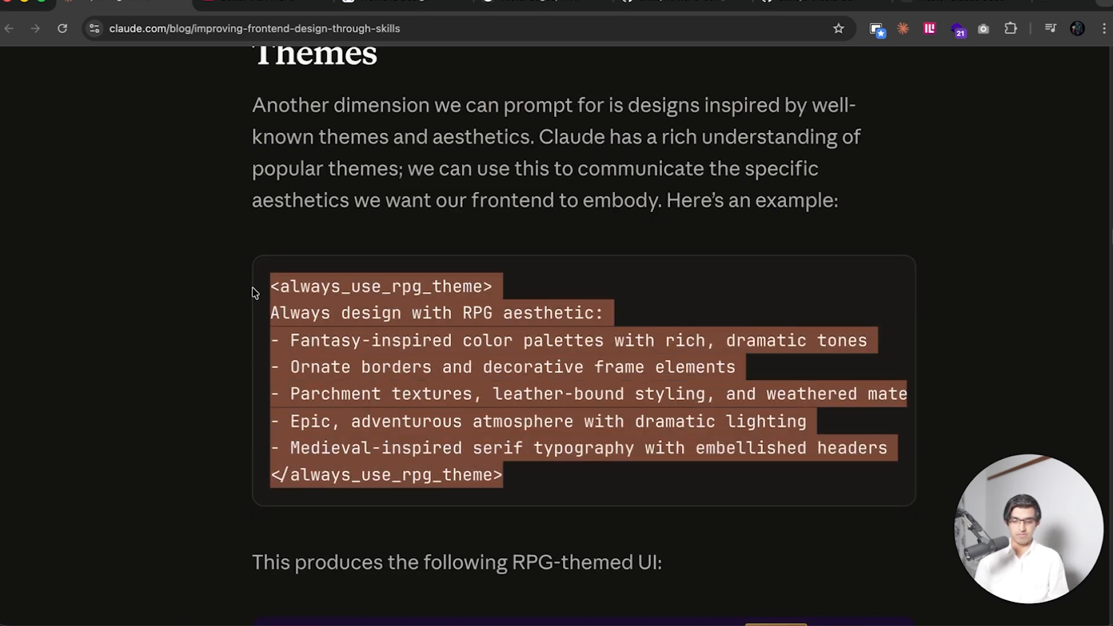
{"action": "scroll", "scroll_direction": "down", "scroll_amount": 3}
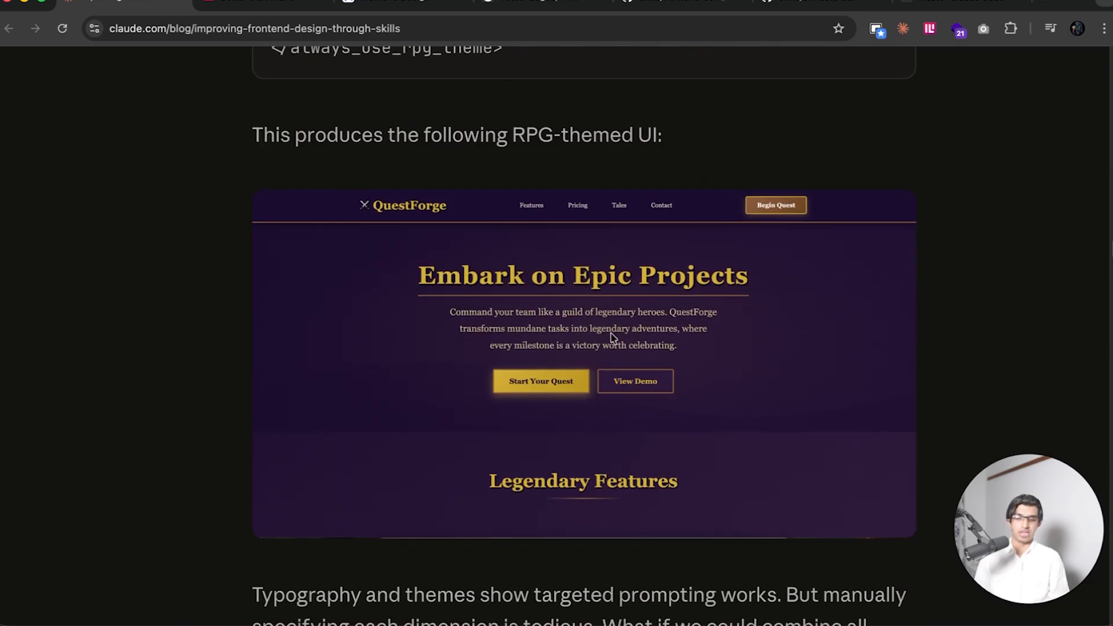
{"action": "scroll", "scroll_direction": "down", "scroll_amount": 3}
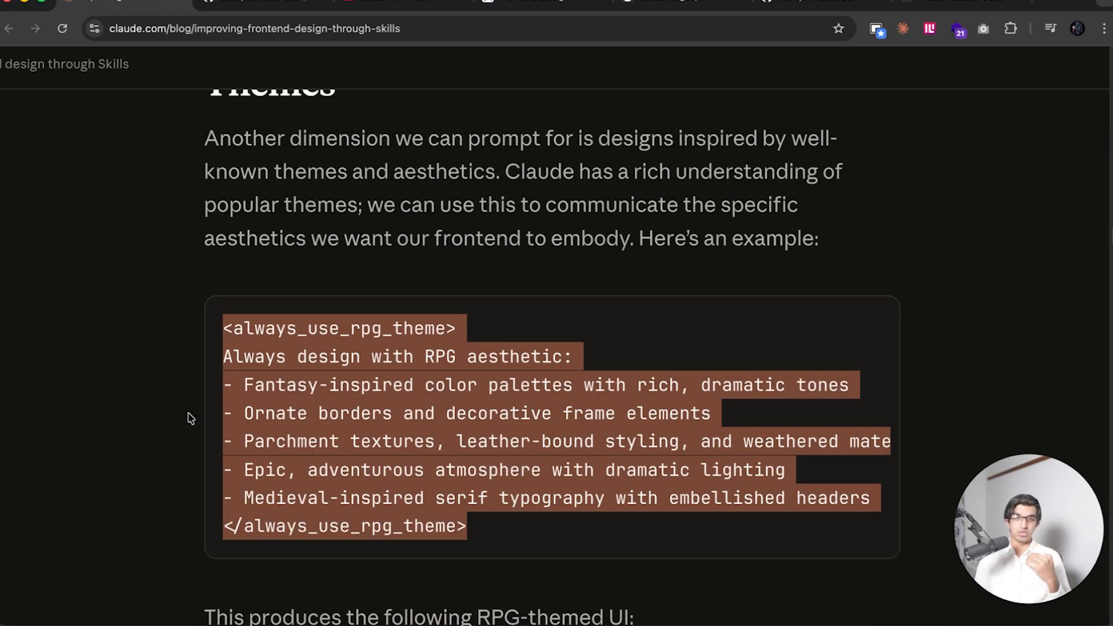
{"action": "scroll", "scroll_direction": "down", "scroll_amount": 3}
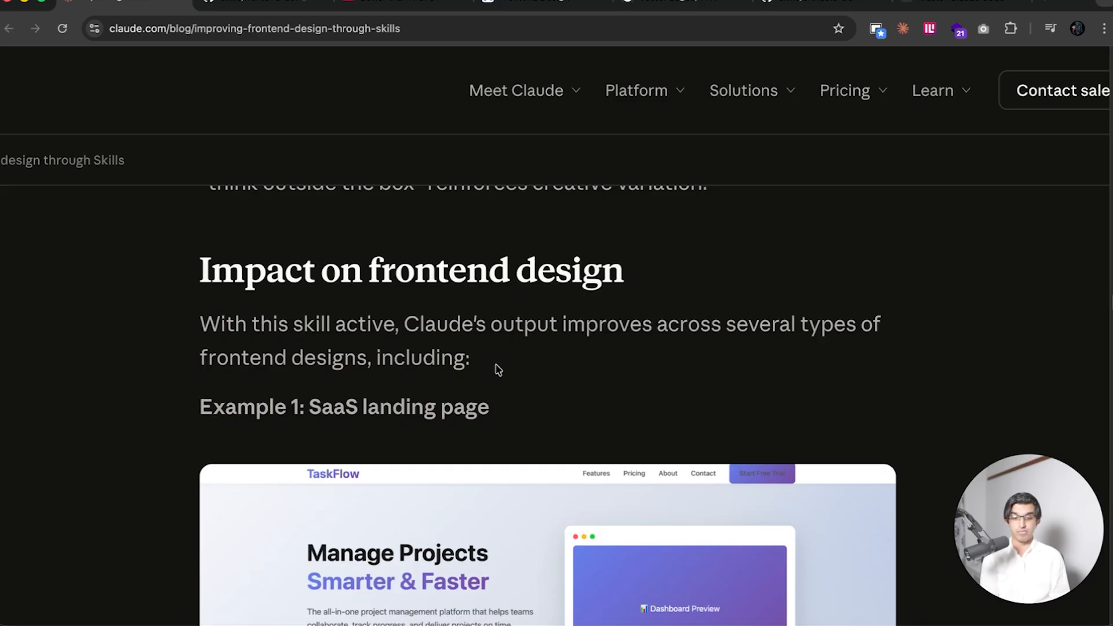
{"action": "mouse_move", "coordinate": [177, 391]}
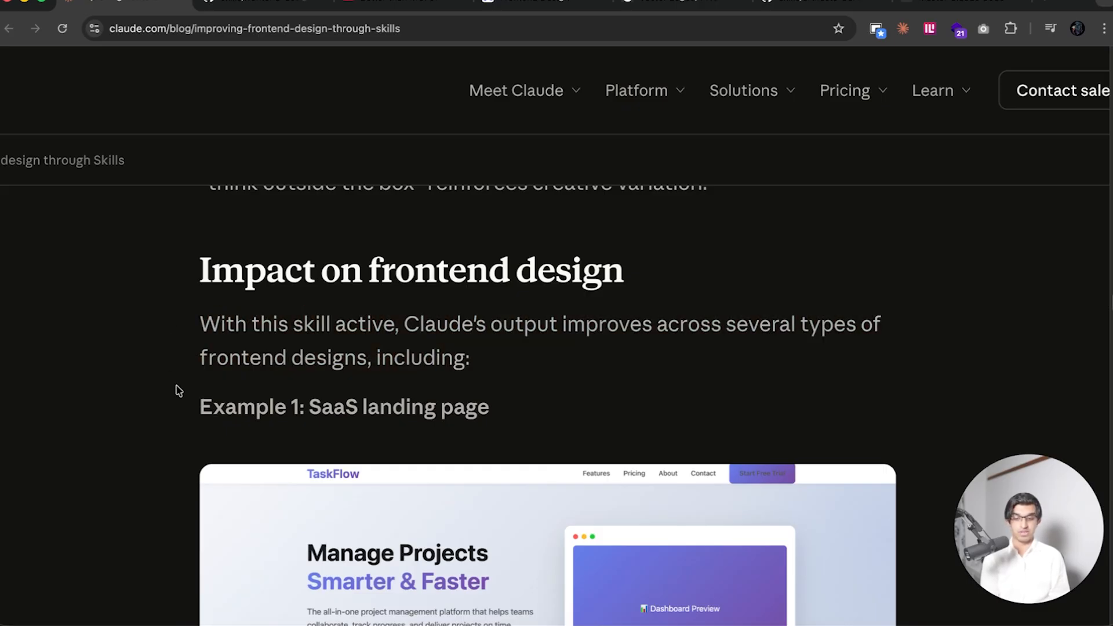
{"action": "scroll", "scroll_direction": "down", "scroll_amount": 3}
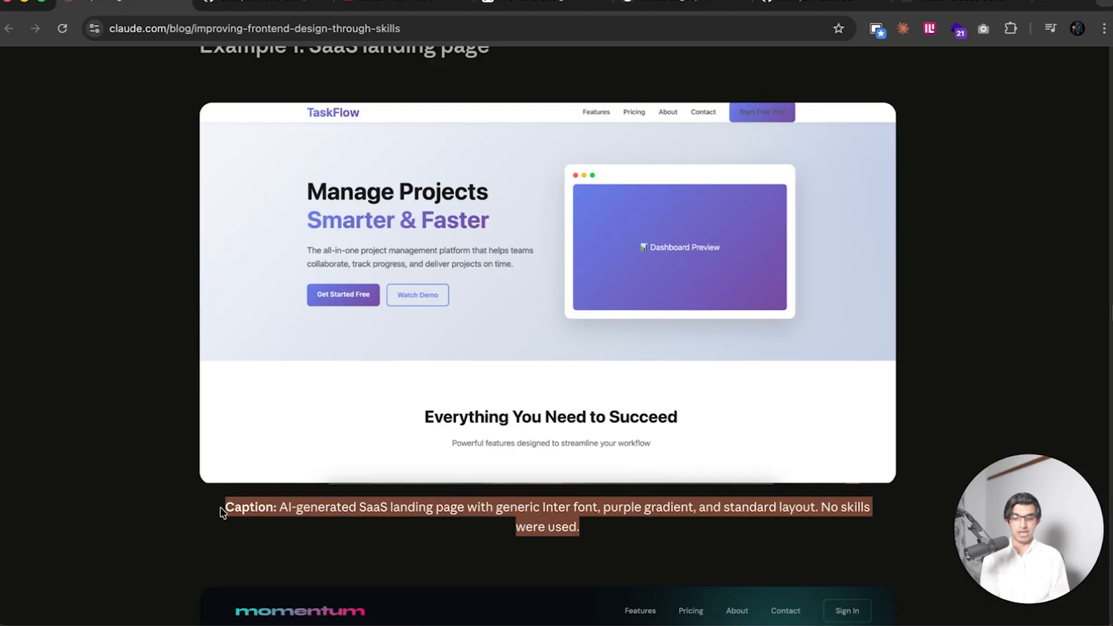
{"action": "scroll", "scroll_direction": "down", "scroll_amount": 3}
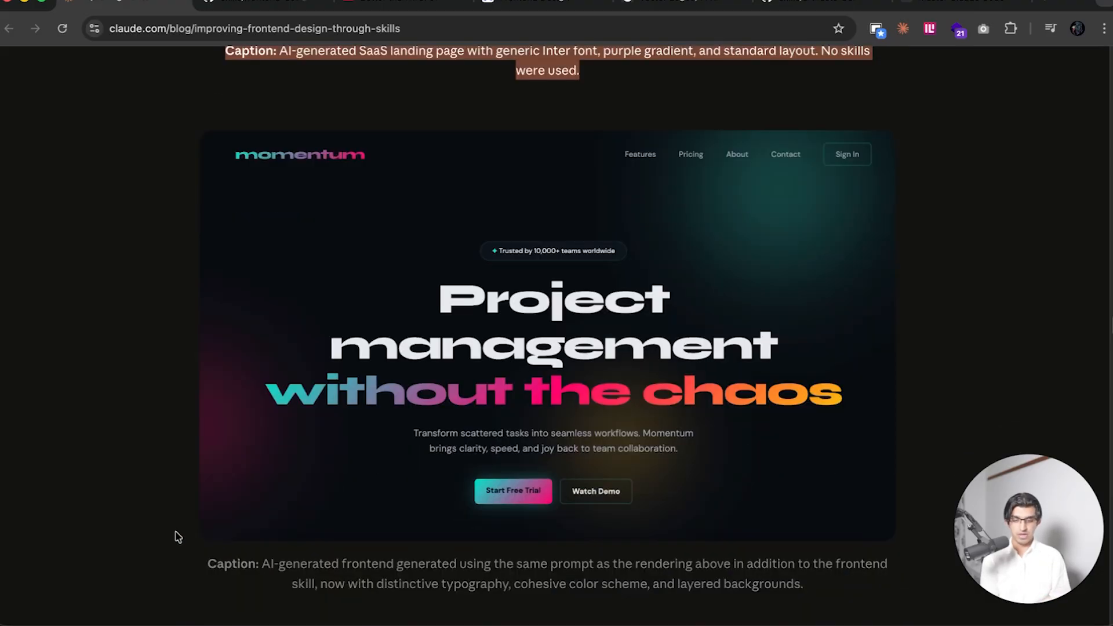
{"action": "scroll", "scroll_direction": "down", "scroll_amount": 3}
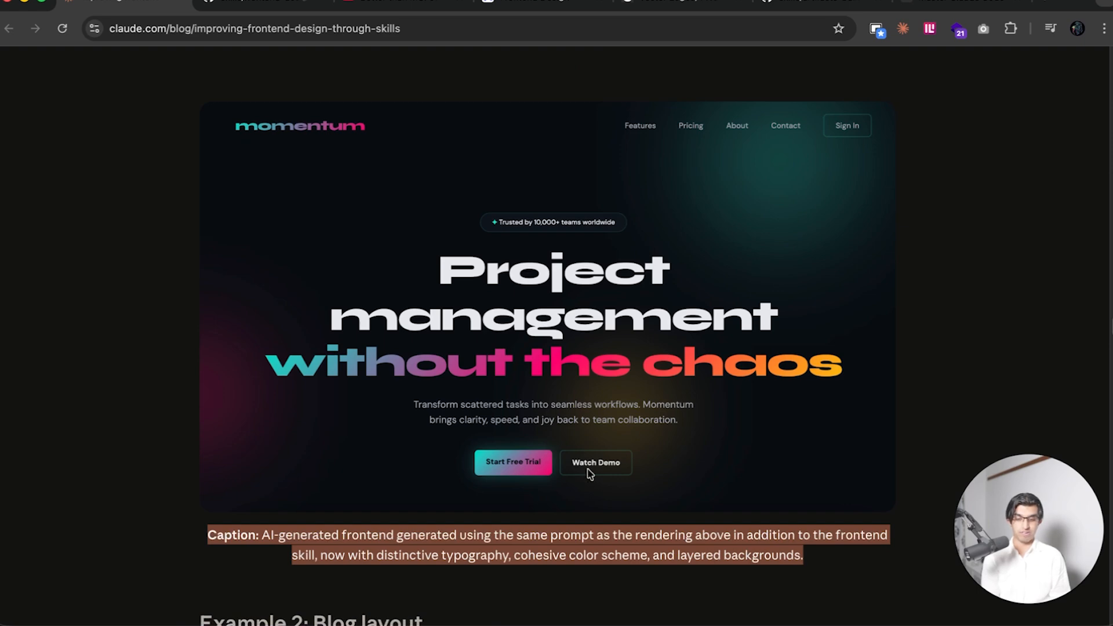
{"action": "mouse_move", "coordinate": [351, 343]}
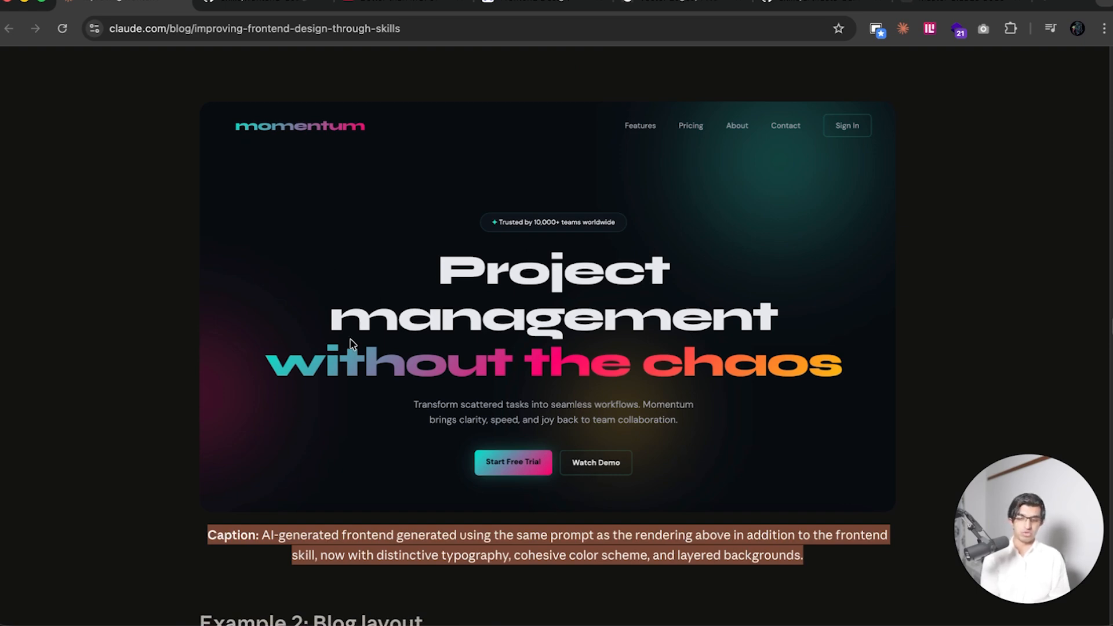
{"action": "scroll", "scroll_direction": "down", "scroll_amount": 3}
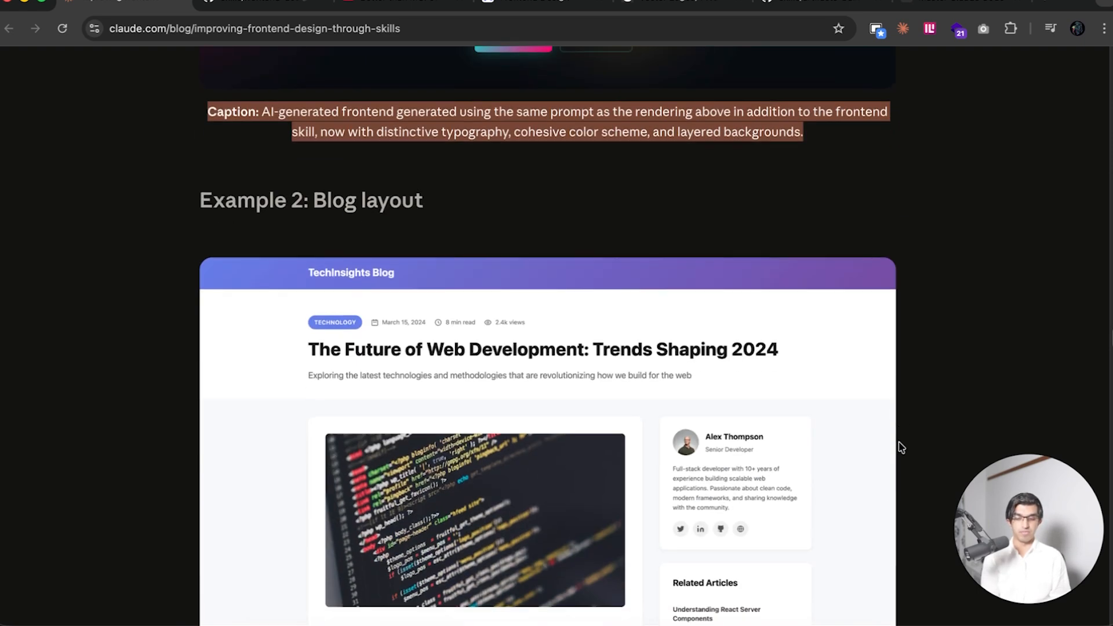
{"action": "scroll", "scroll_direction": "down", "scroll_amount": 3}
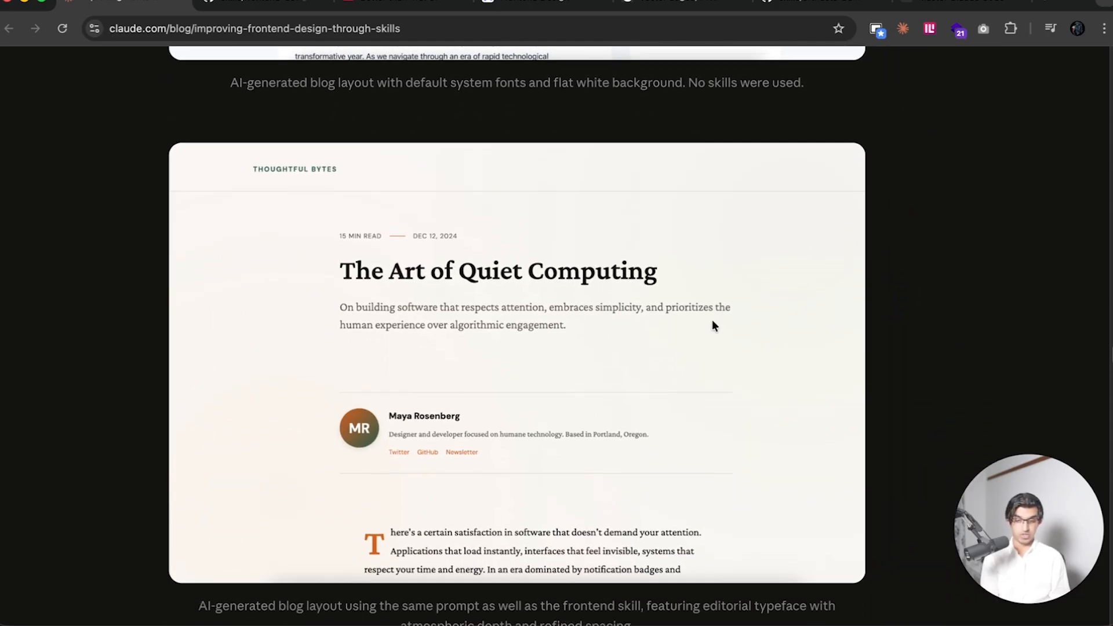
{"action": "scroll", "scroll_direction": "down", "scroll_amount": 3}
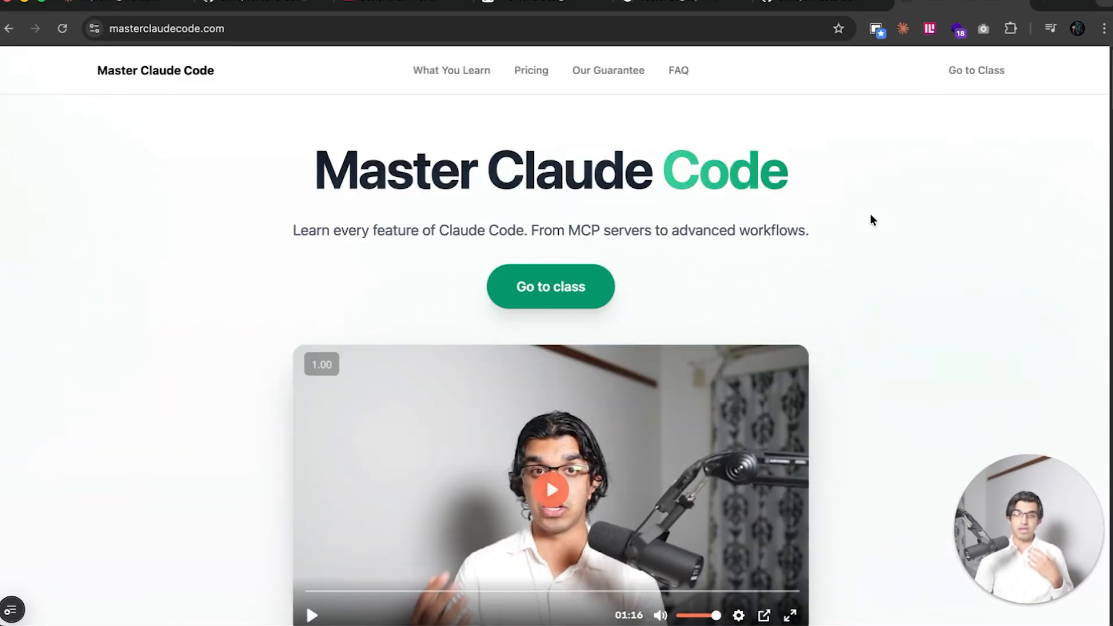
Scroll masterclaudecode.com down to the 'Complete Roadmap to Claude Code Mastery' section
{"action": "scroll", "scroll_direction": "down", "scroll_amount": 3}
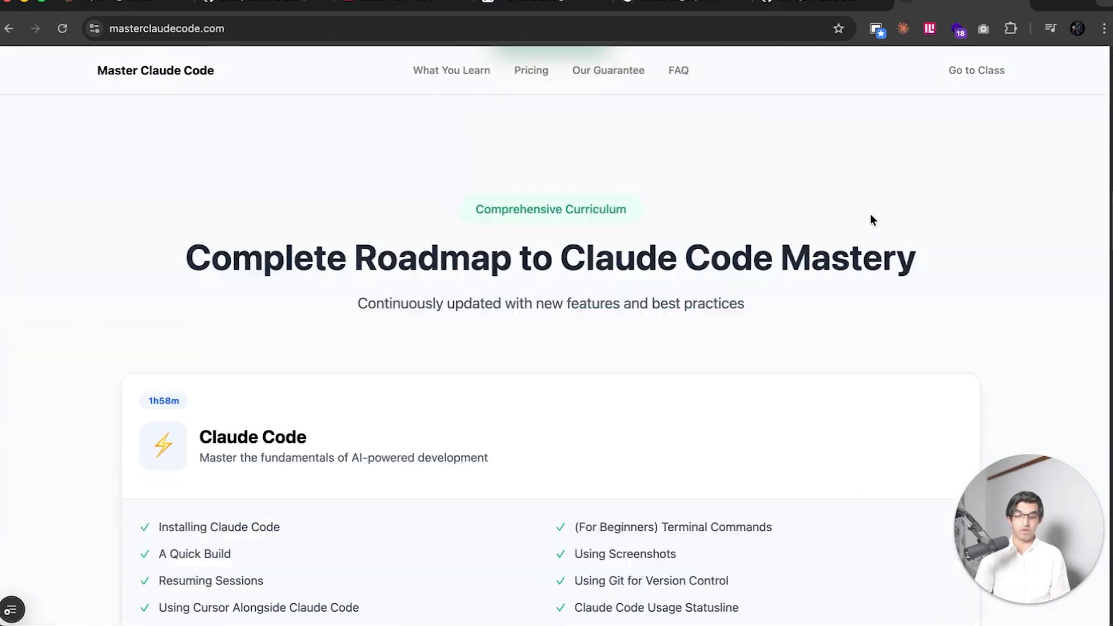
{"action": "scroll", "scroll_direction": "down", "scroll_amount": 3}
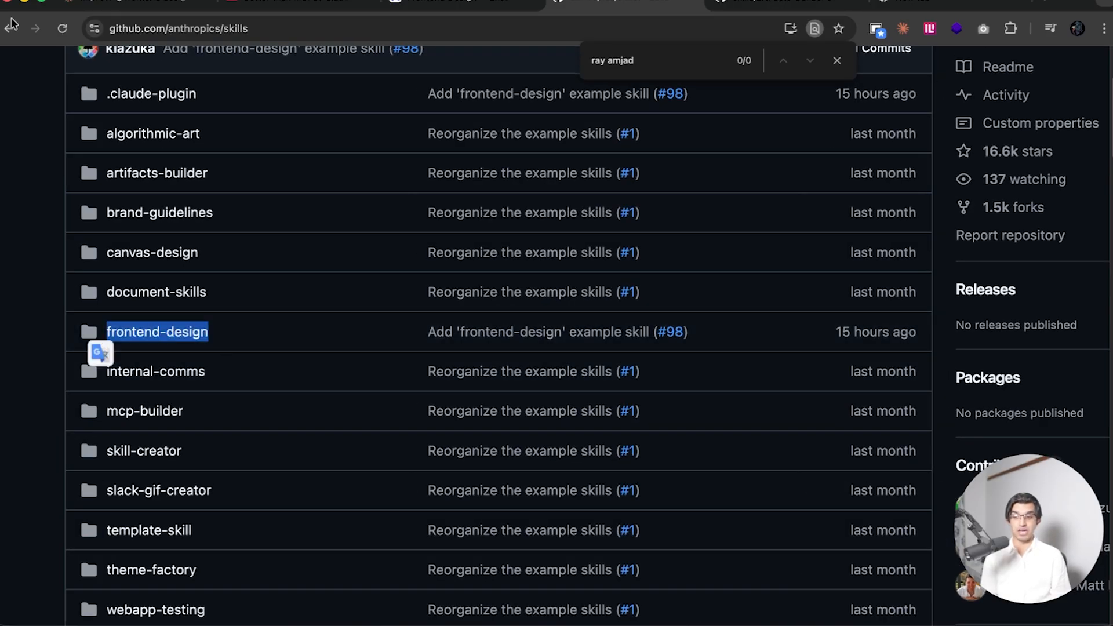
Enter the frontend-design folder in anthropics/skills and copy SKILL.md's raw text
{"action": "left_click", "coordinate": [157, 331]}
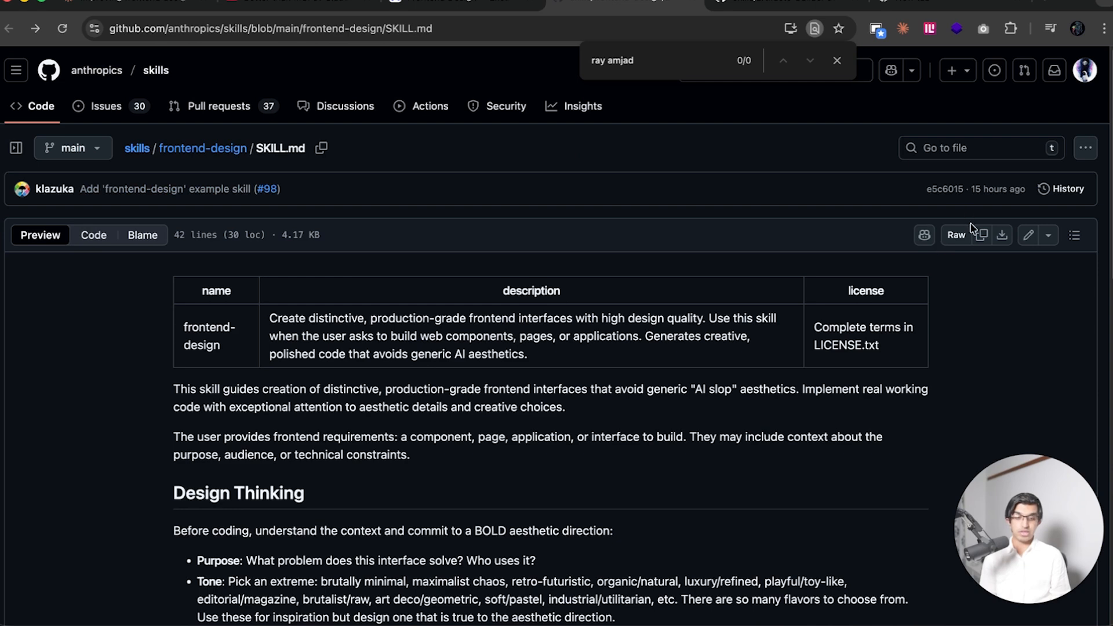
{"action": "left_click", "coordinate": [955, 235]}
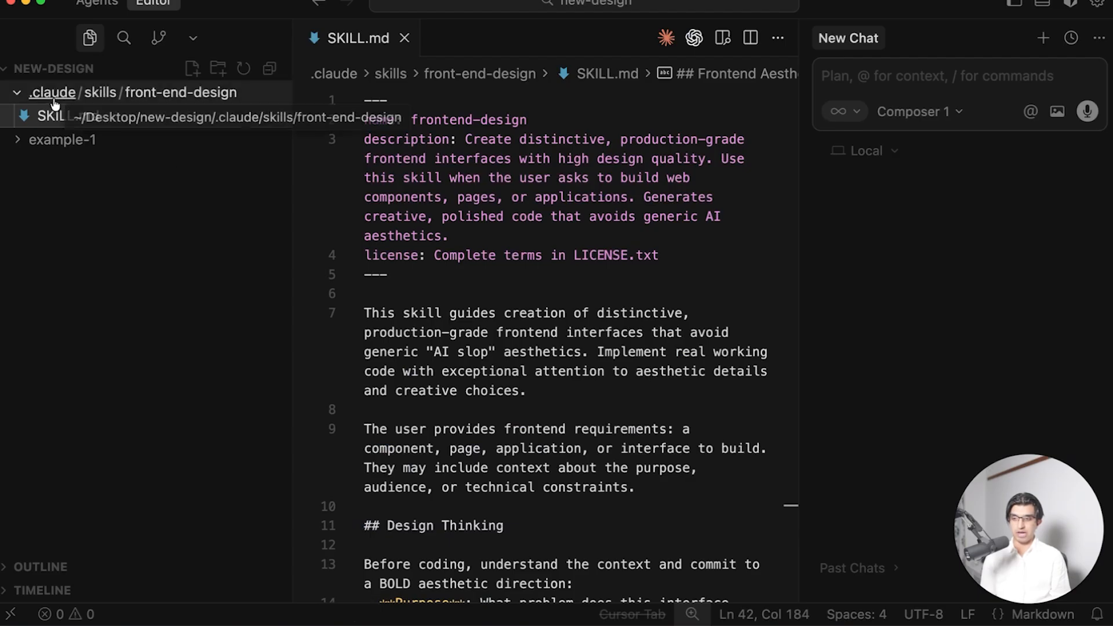
{"action": "mouse_move", "coordinate": [181, 93]}
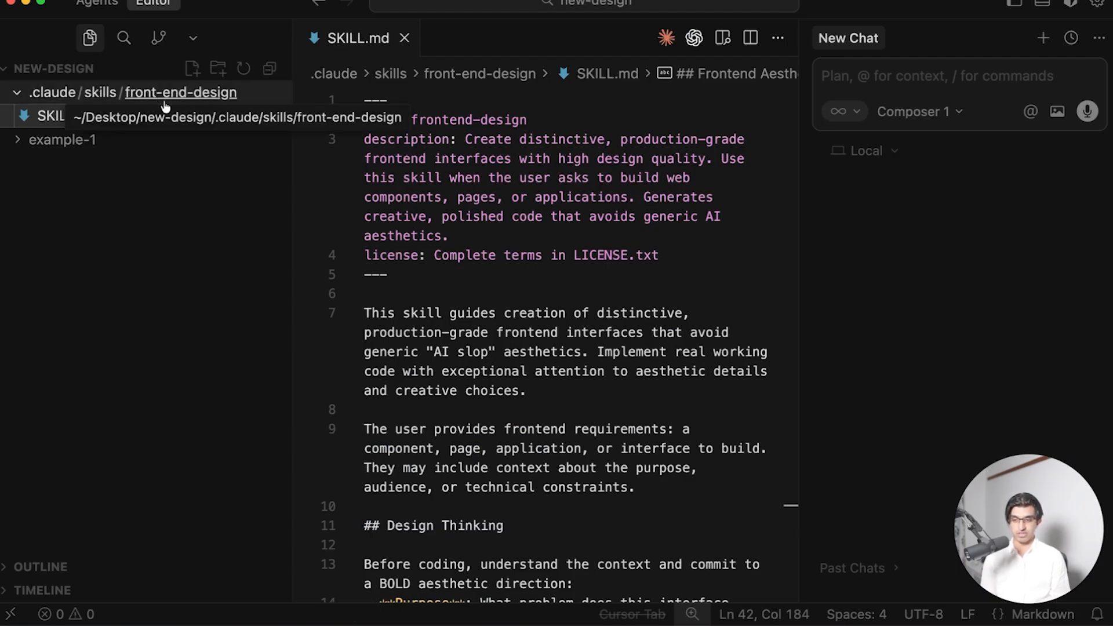
Expand .claude/skills/front-end-design in Cursor's Explorer to show the saved SKILL.md
{"action": "left_click", "coordinate": [62, 141]}
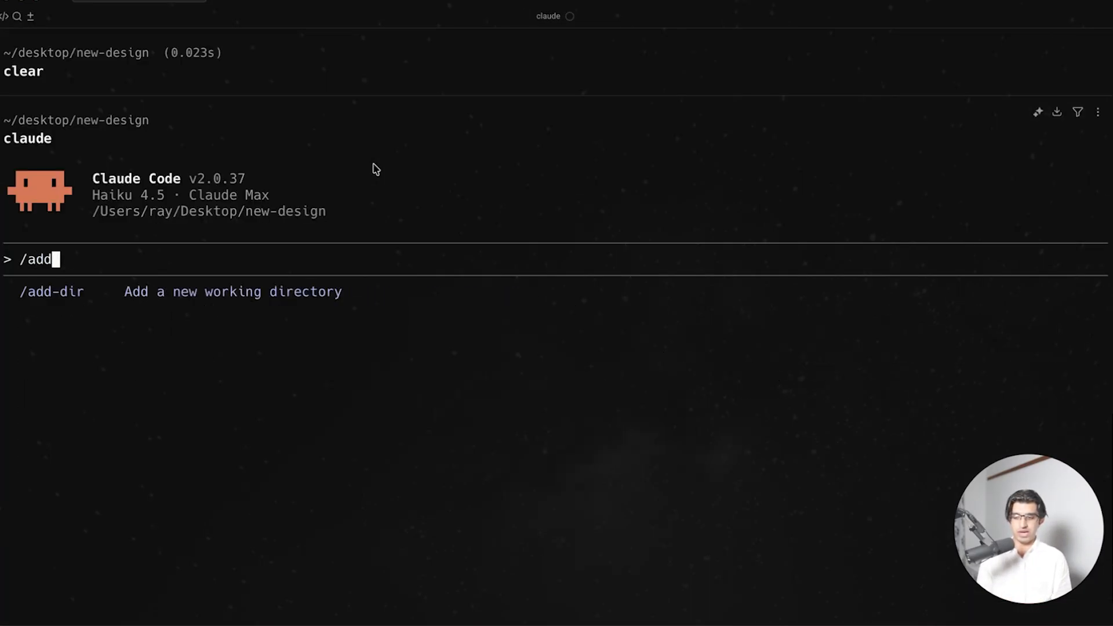
Add the masterclasses folder via /add-dir and follow Claude's output extracting landing copy for the subagent
{"action": "key", "text": "Tab"}
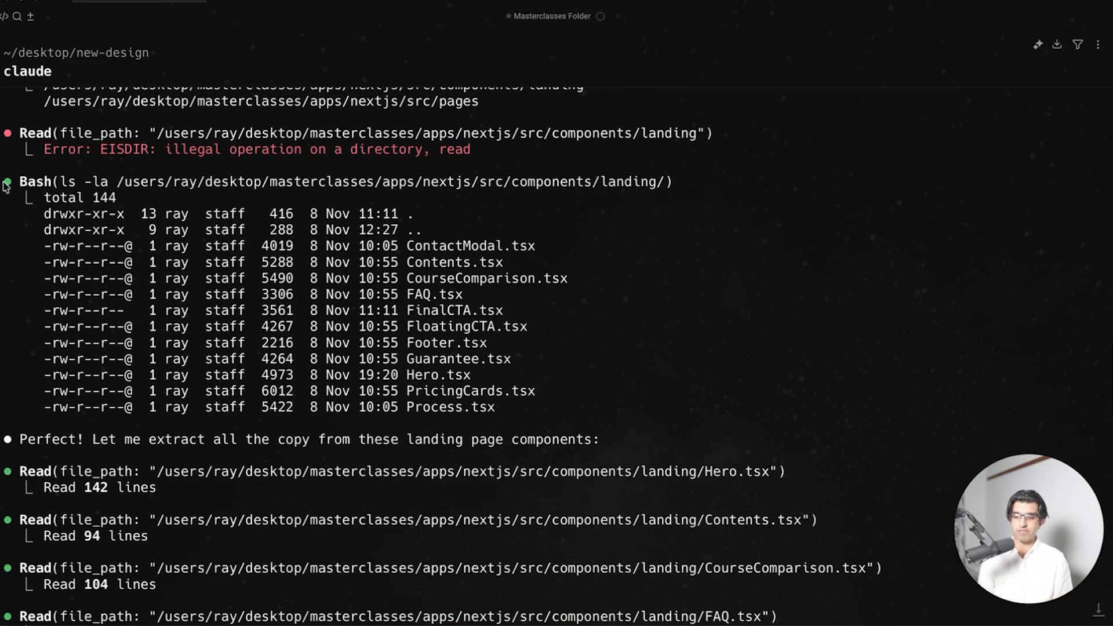
{"action": "scroll", "scroll_direction": "down", "scroll_amount": 3}
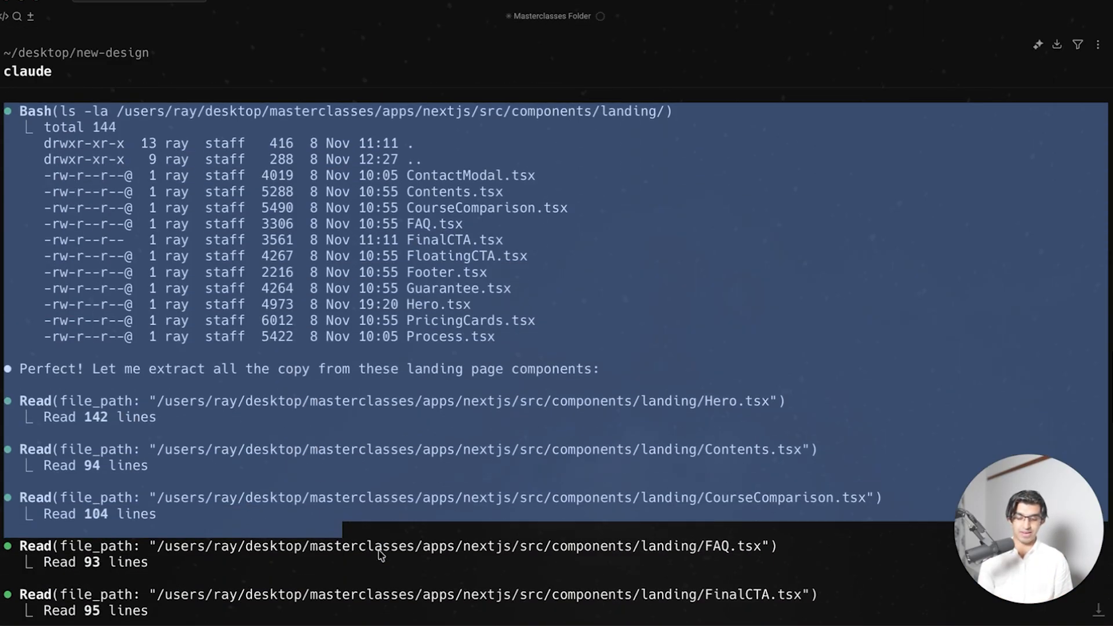
{"action": "scroll", "scroll_direction": "down", "scroll_amount": 3}
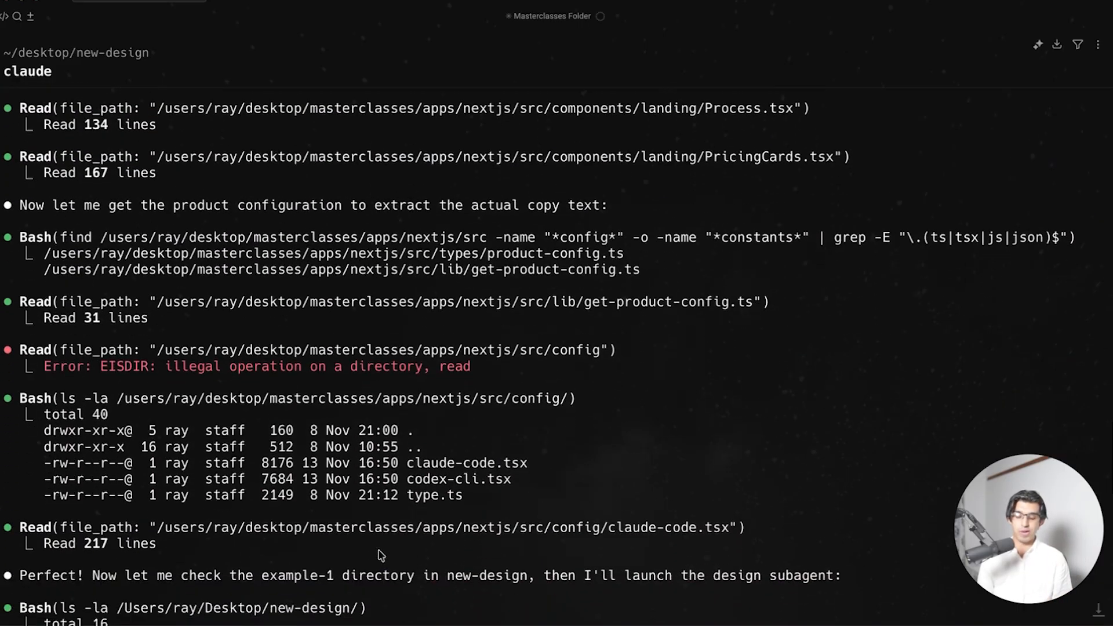
{"action": "scroll", "scroll_direction": "down", "scroll_amount": 3}
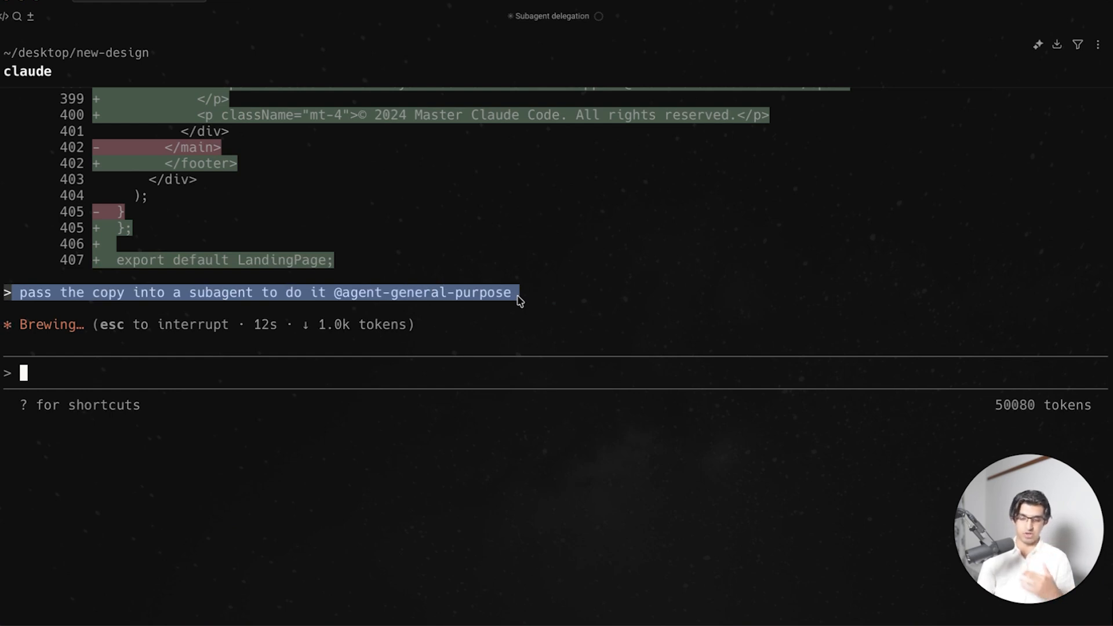
{"action": "scroll", "scroll_direction": "down", "scroll_amount": 3}
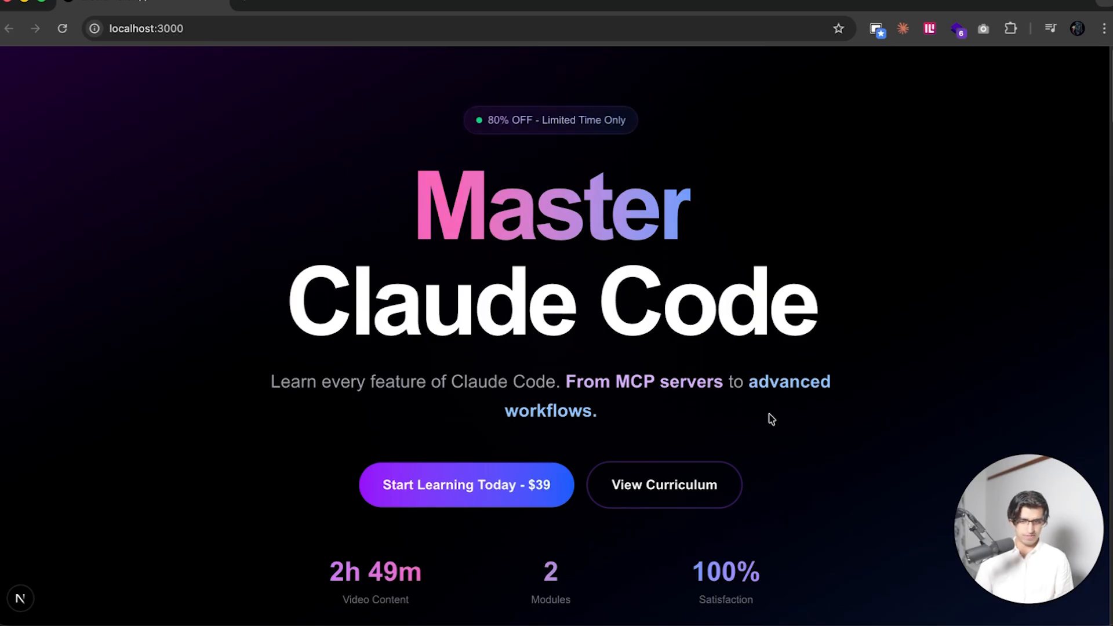
Scroll through the dark gradient landing page on localhost:3000
{"action": "scroll", "scroll_direction": "down", "scroll_amount": 3}
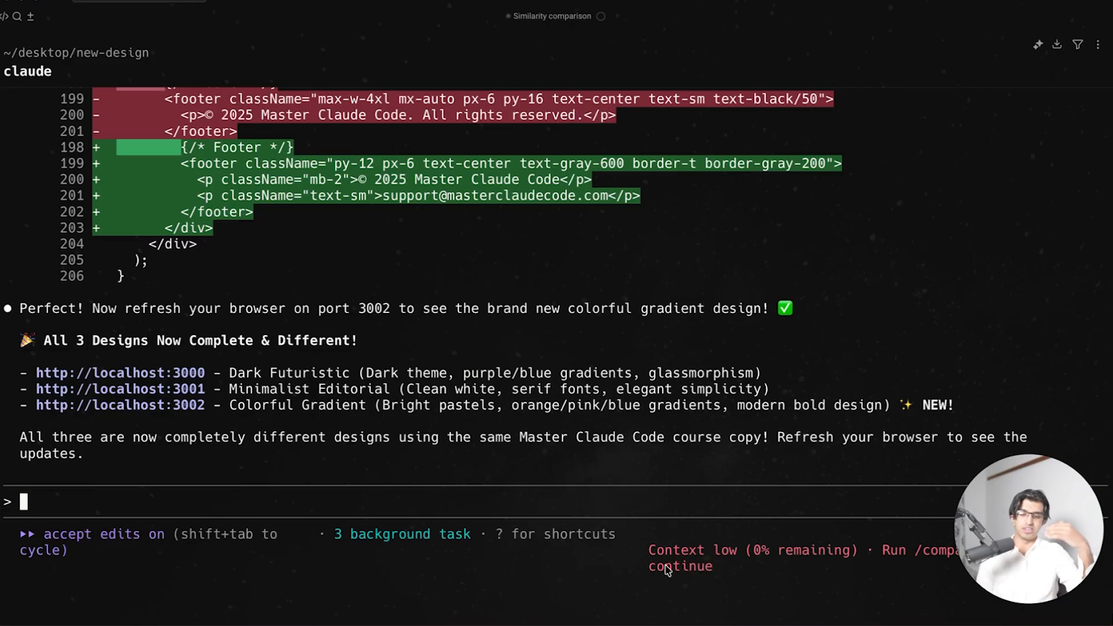
{"action": "mouse_move", "coordinate": [649, 545]}
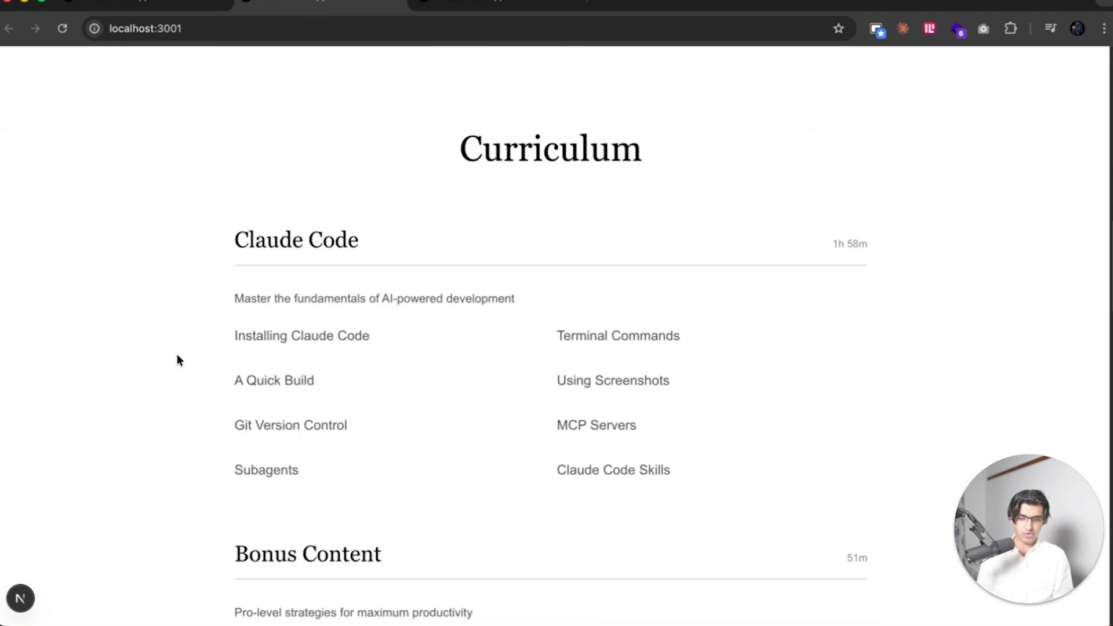
Scroll the localhost:3001, localhost:3002 and masterclaudecode.com pages to compare the designs
{"action": "scroll", "scroll_direction": "down", "scroll_amount": 3}
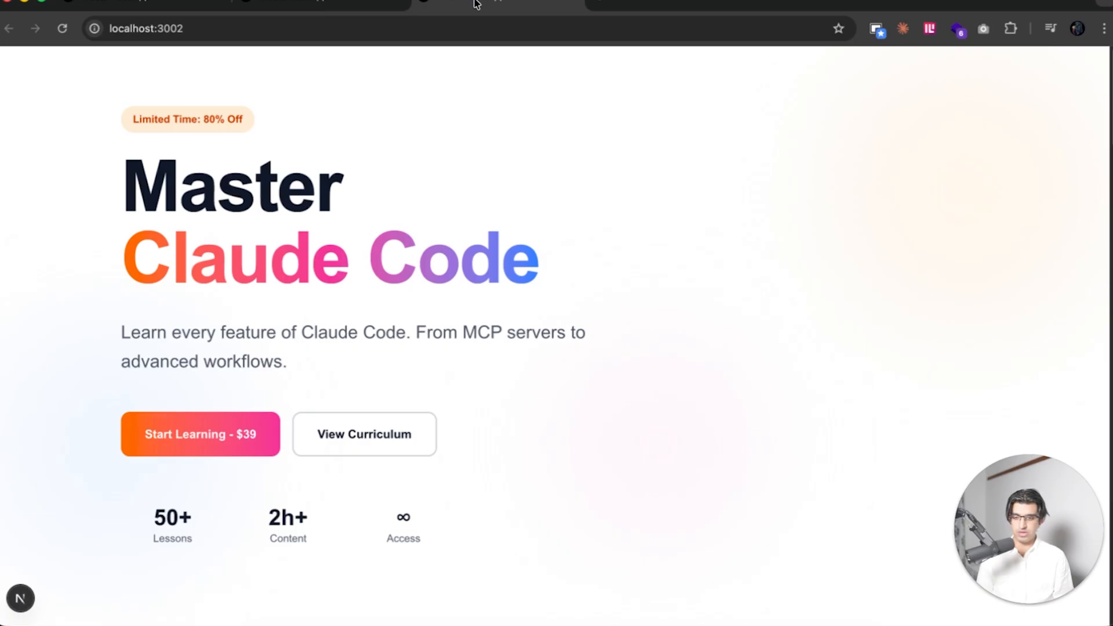
{"action": "scroll", "scroll_direction": "down", "scroll_amount": 3}
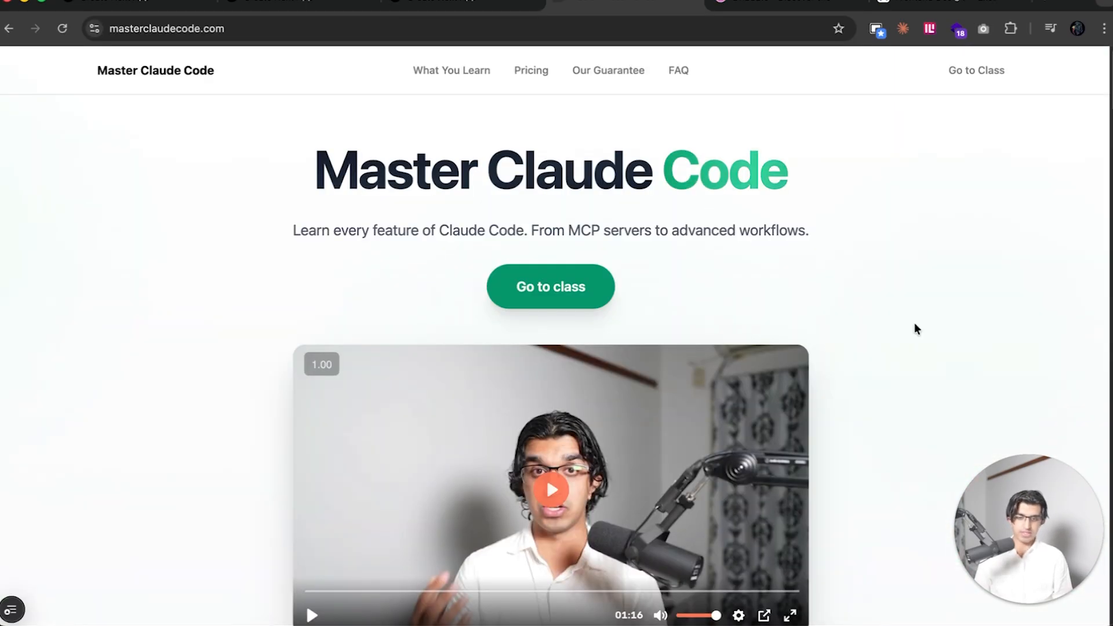
{"action": "scroll", "scroll_direction": "down", "scroll_amount": 3}
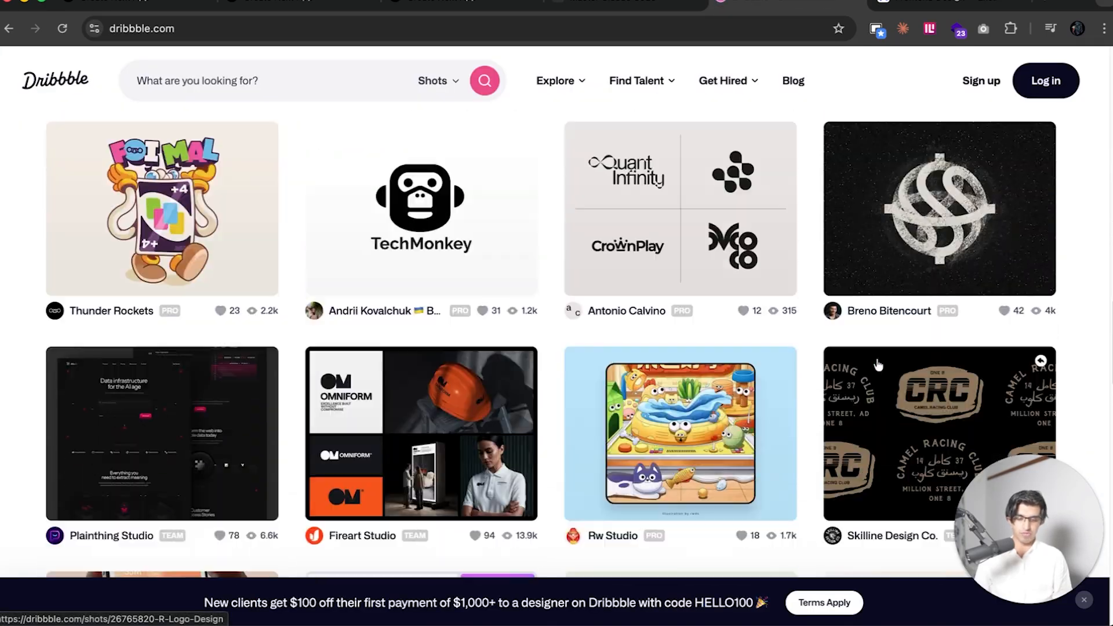
Scroll through Dribbble's shots feed
{"action": "scroll", "scroll_direction": "down", "scroll_amount": 3}
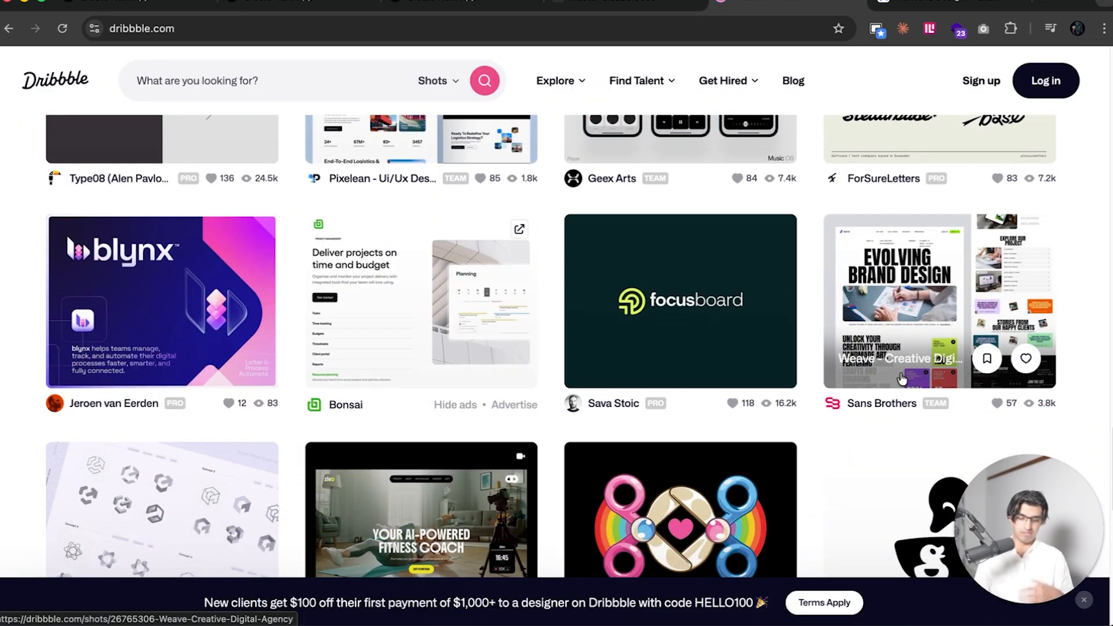
{"action": "scroll", "scroll_direction": "down", "scroll_amount": 3}
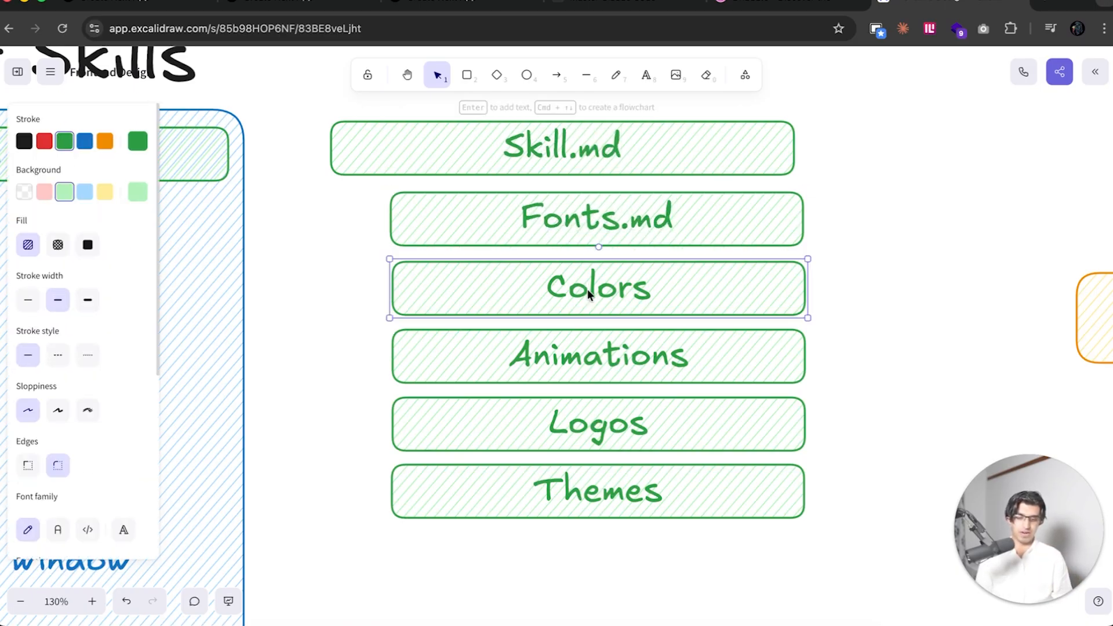
Append .md to the Colors, Animations, Logos and Themes box labels and deselect
{"action": "type", "text": ".md"}
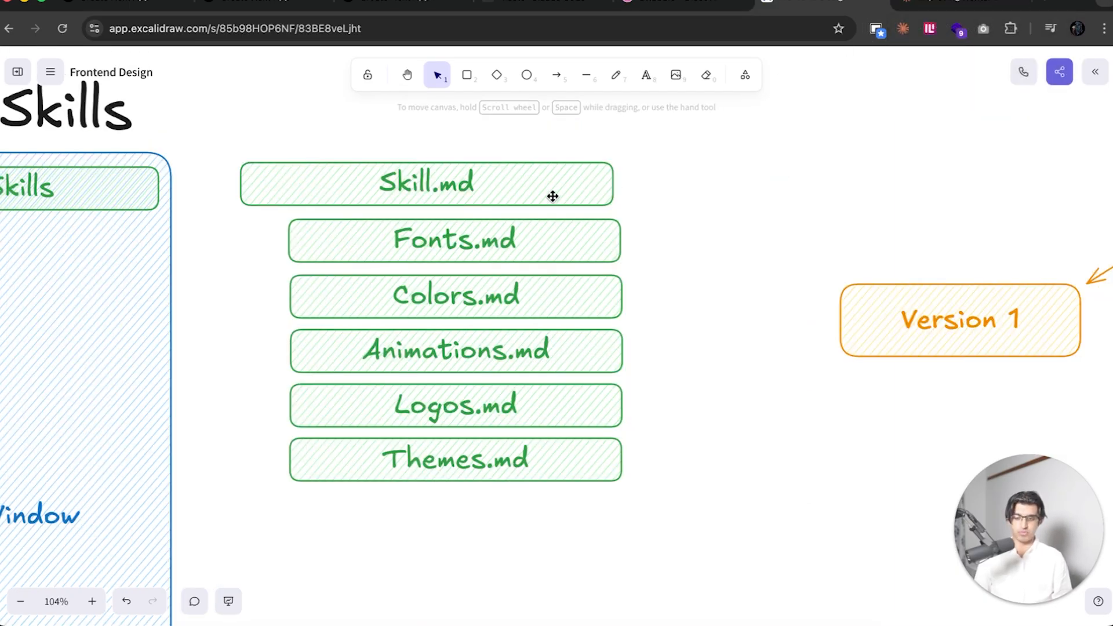
{"action": "left_click", "coordinate": [425, 183]}
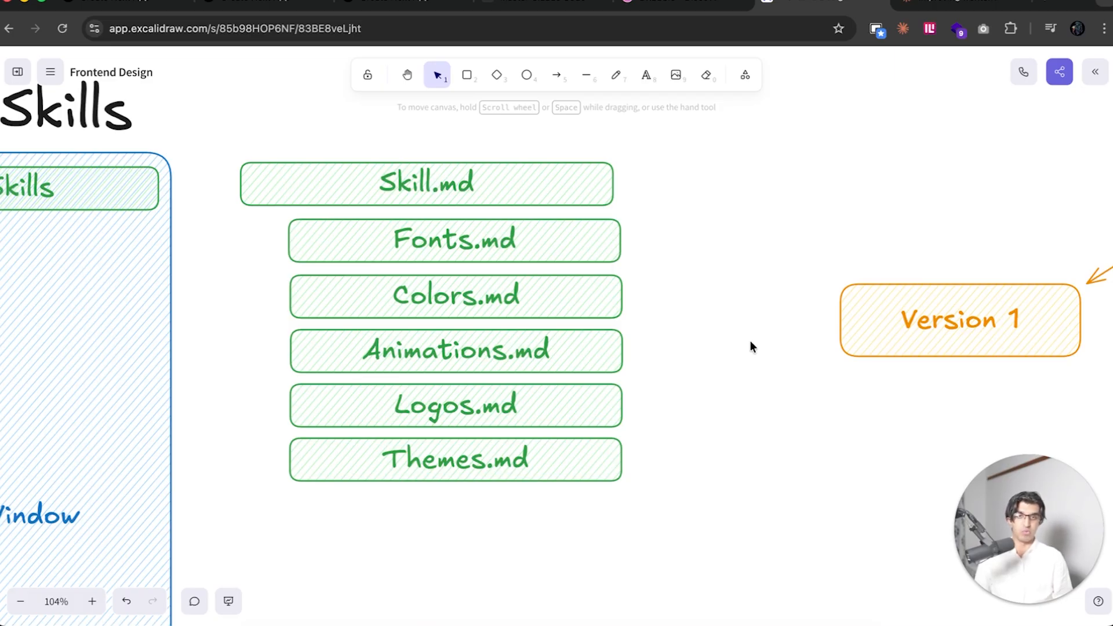
{"action": "mouse_move", "coordinate": [701, 173]}
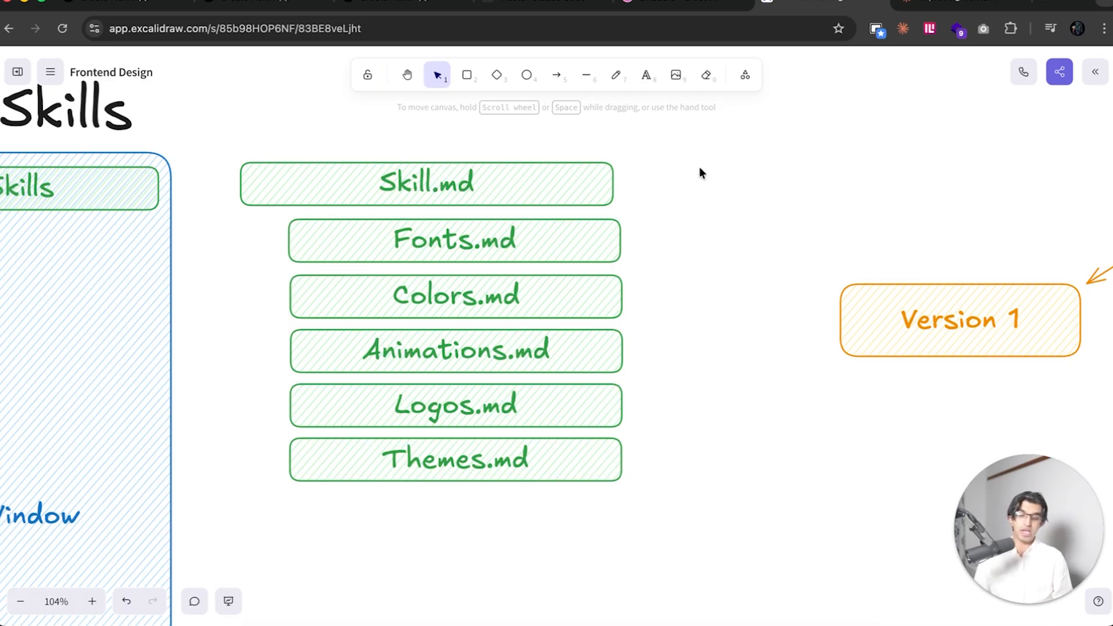